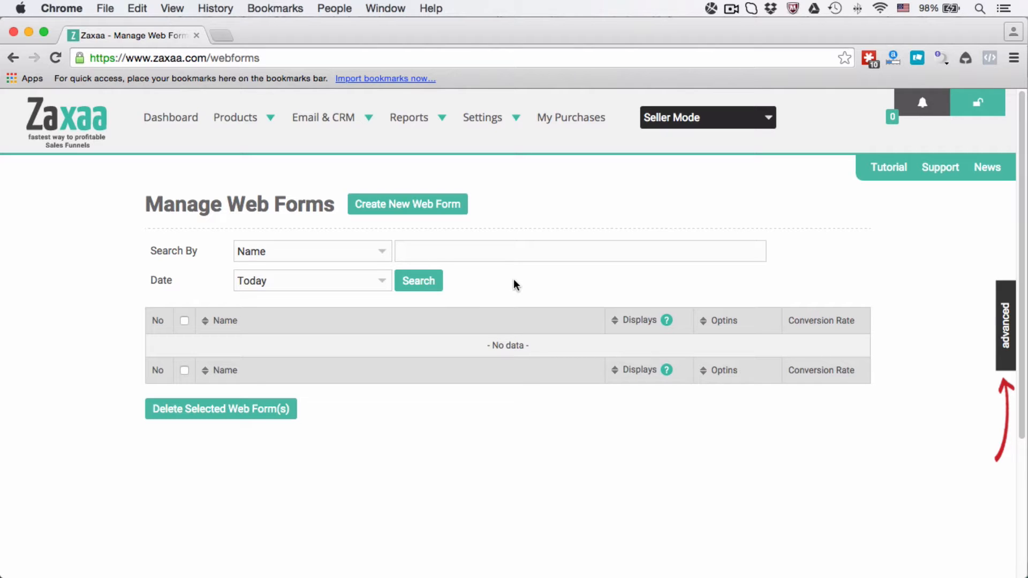
pyautogui.moveTo(305, 247)
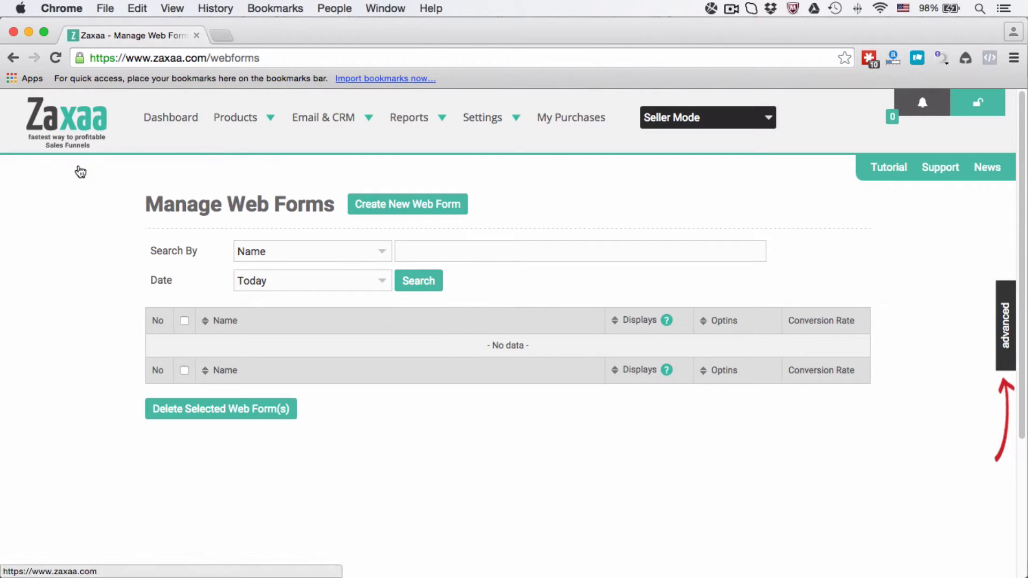
# - Start a new web form from the Email & CRM section
pyautogui.click(580, 251)
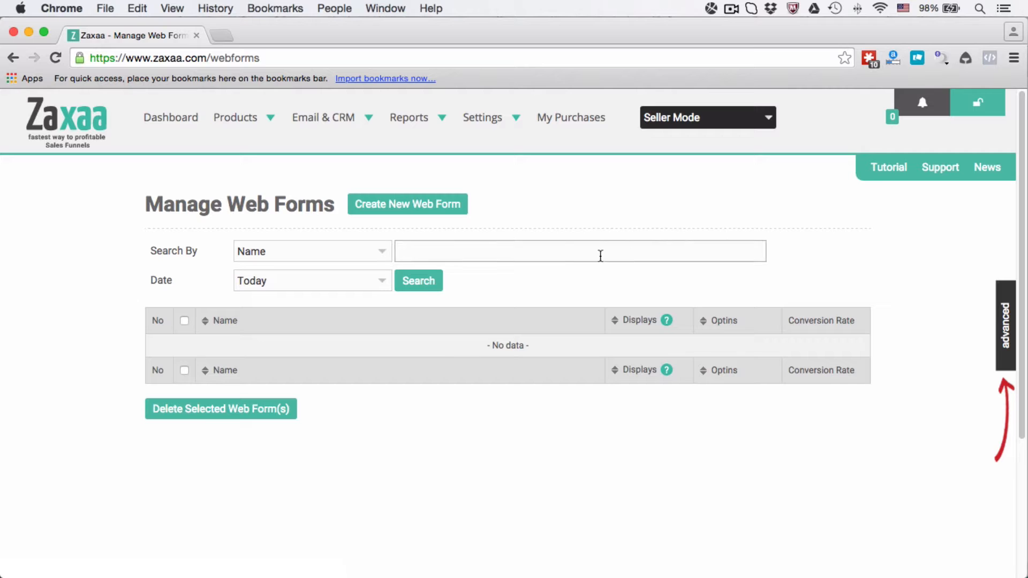
pyautogui.moveTo(351, 211)
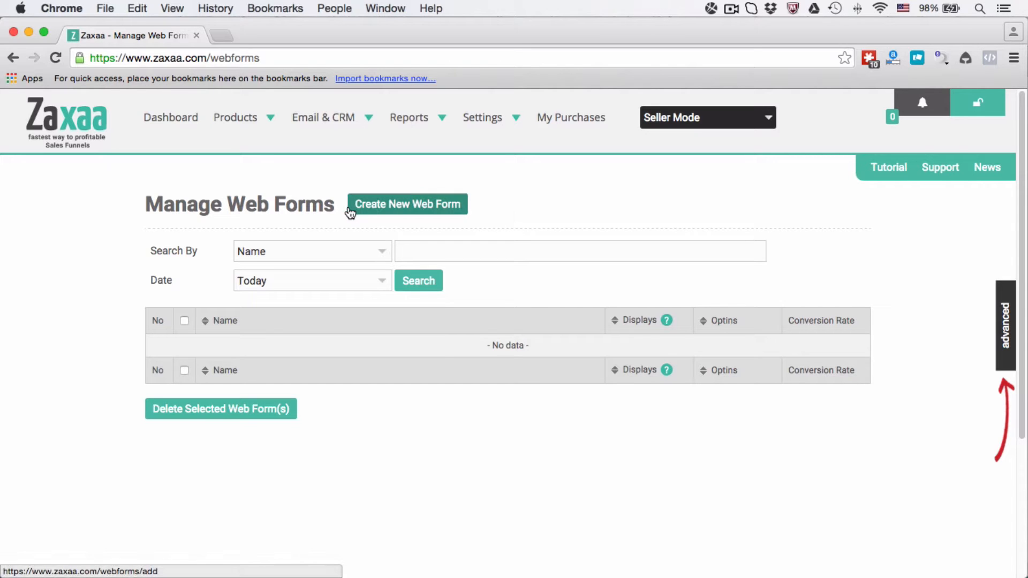
pyautogui.click(322, 118)
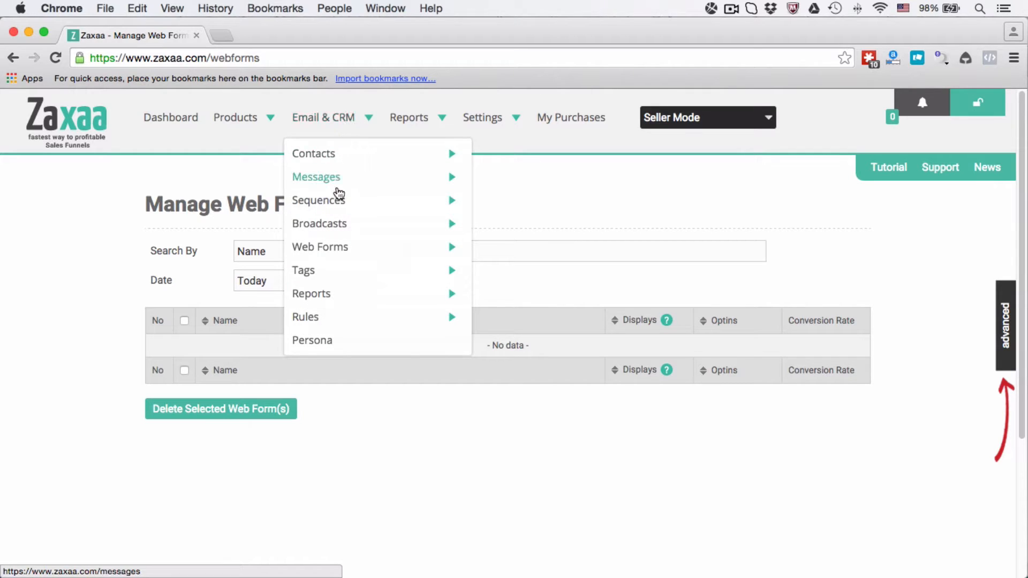
pyautogui.moveTo(319, 200)
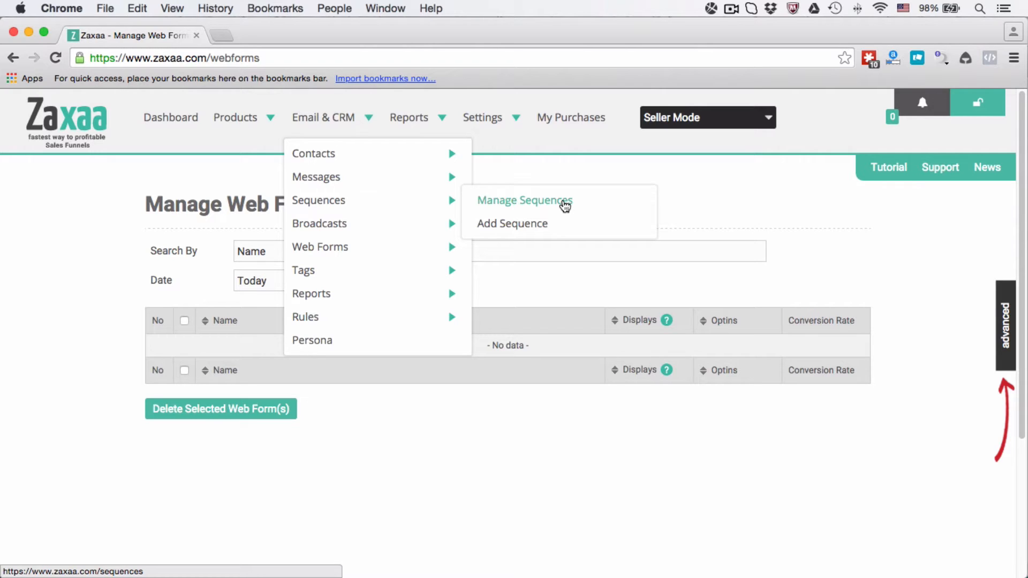
pyautogui.moveTo(533, 165)
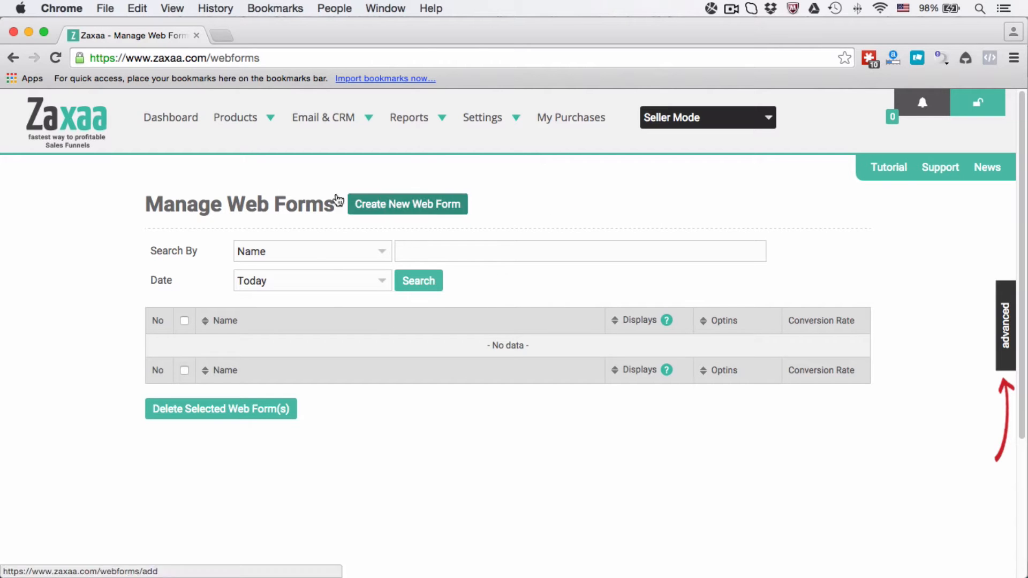
pyautogui.click(322, 117)
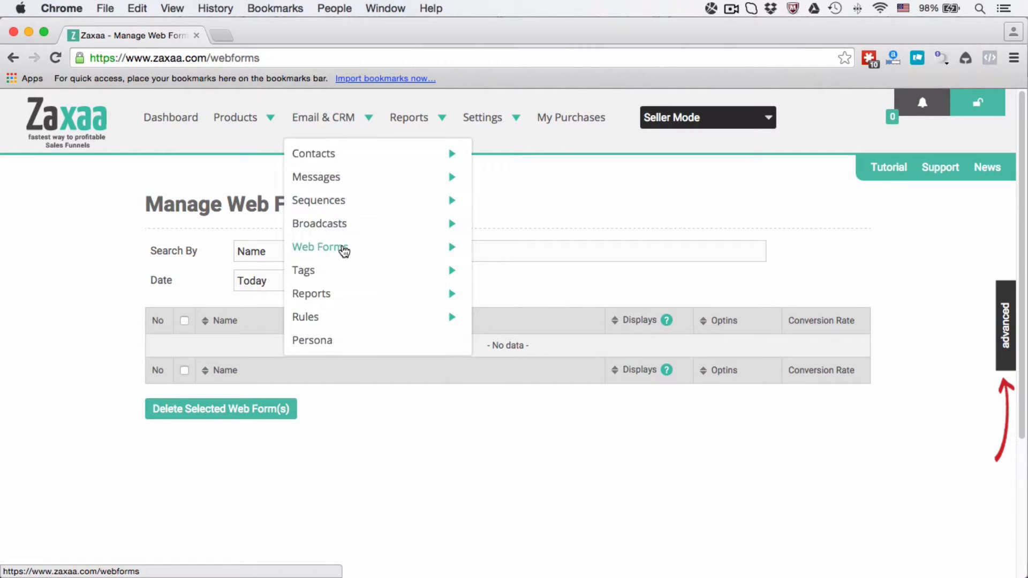
pyautogui.moveTo(320, 247)
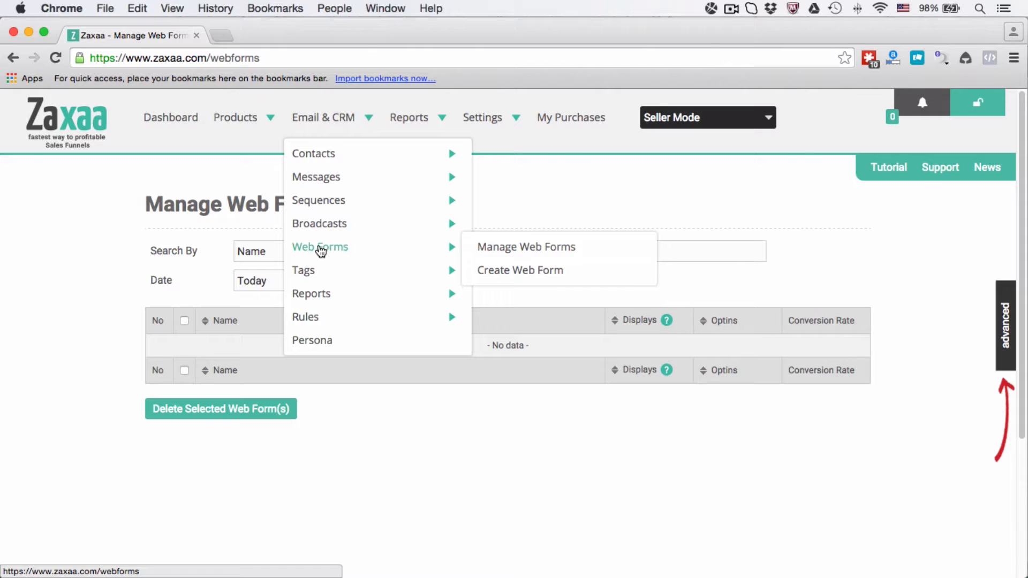
pyautogui.moveTo(522, 256)
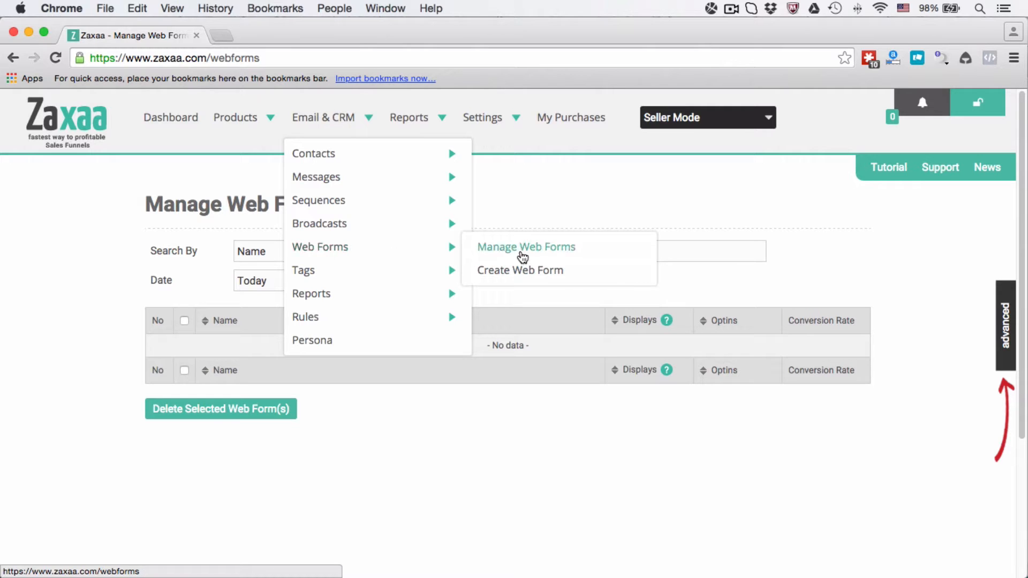
pyautogui.moveTo(533, 207)
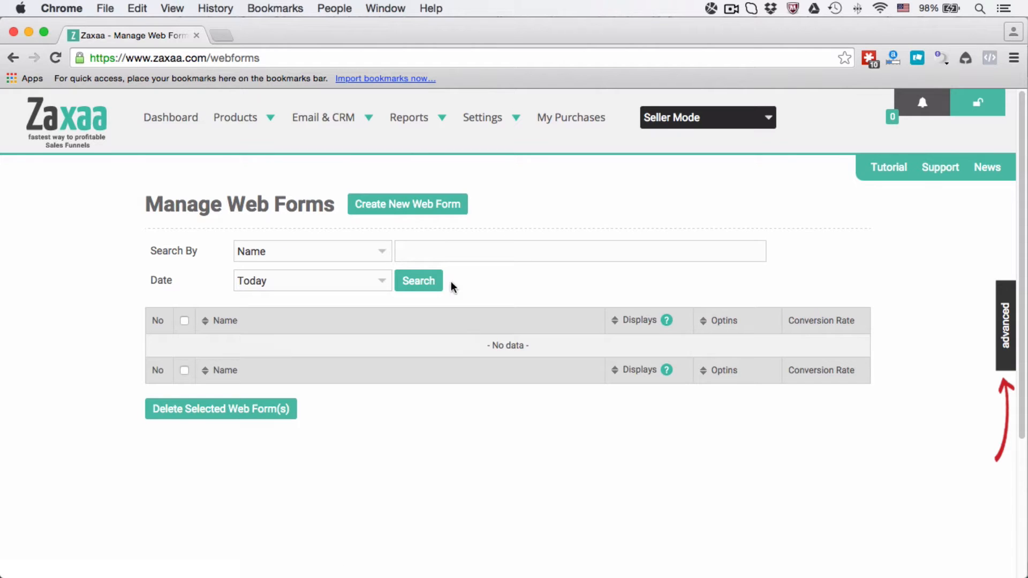
pyautogui.moveTo(308, 235)
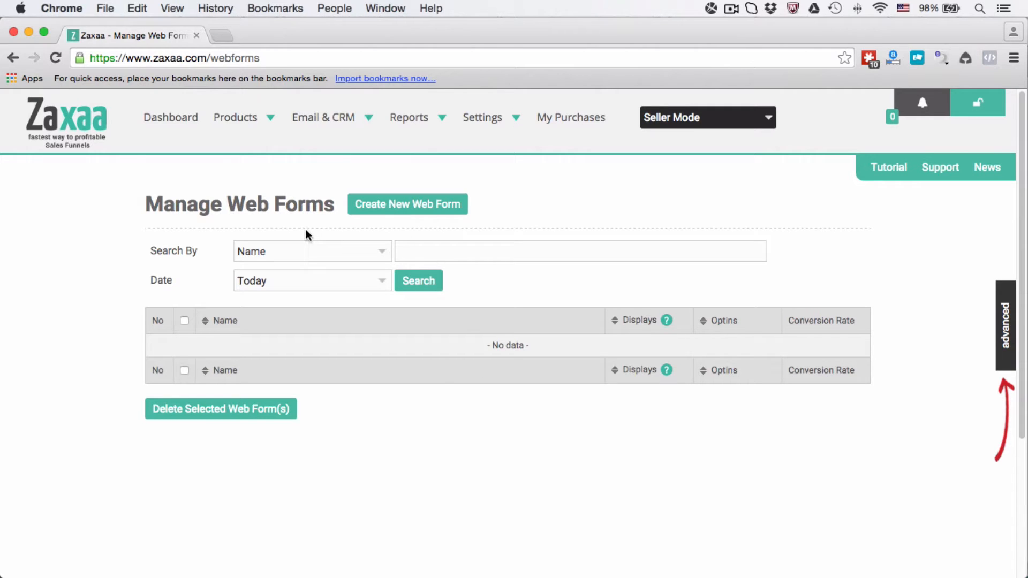
pyautogui.moveTo(407, 203)
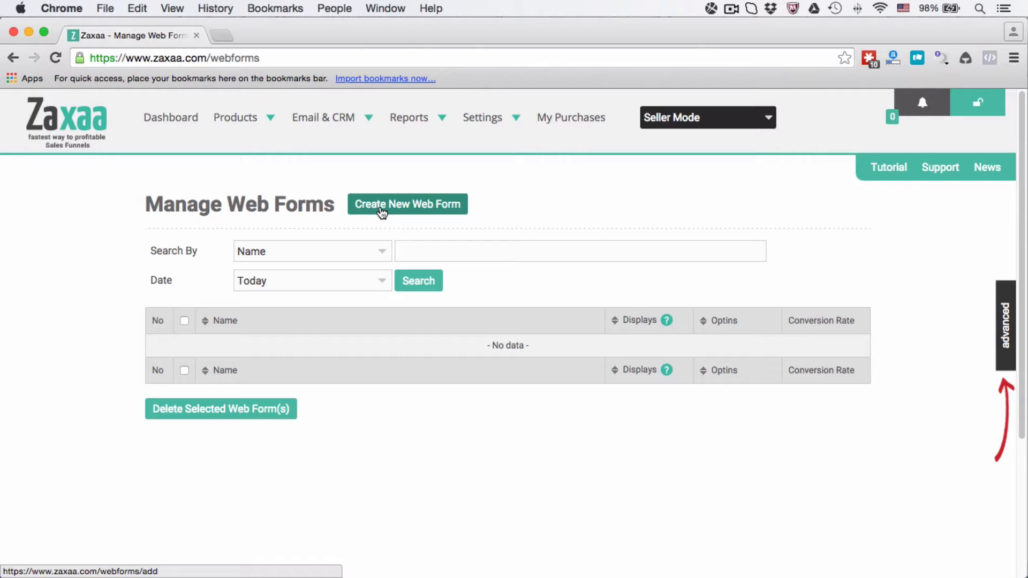
pyautogui.click(406, 203)
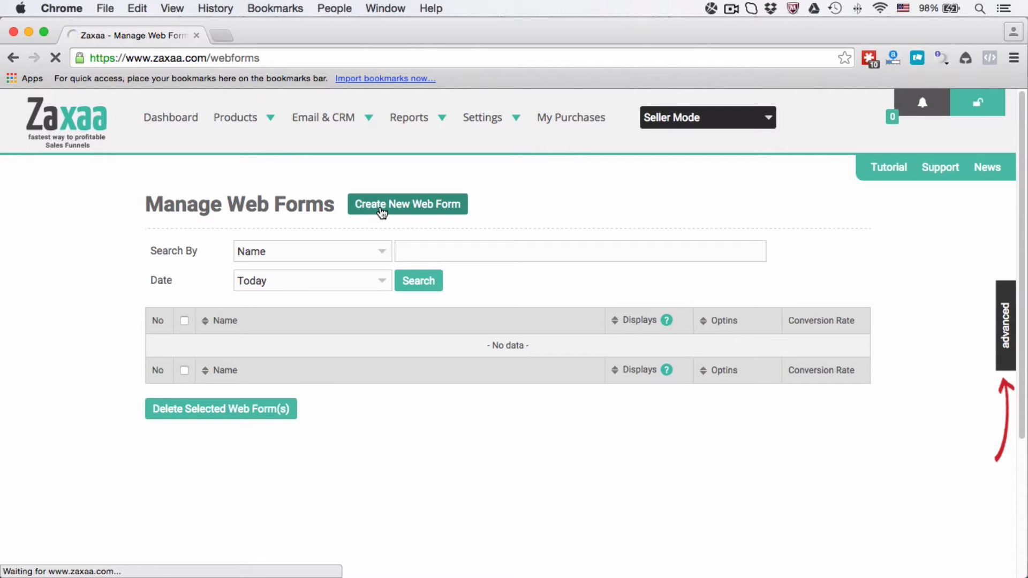
pyautogui.click(407, 204)
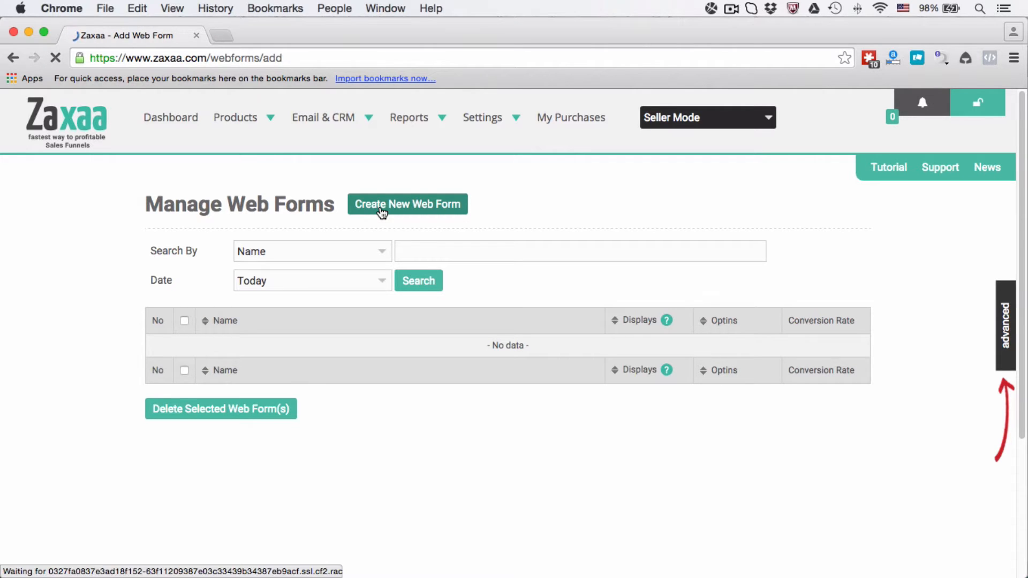
pyautogui.click(407, 204)
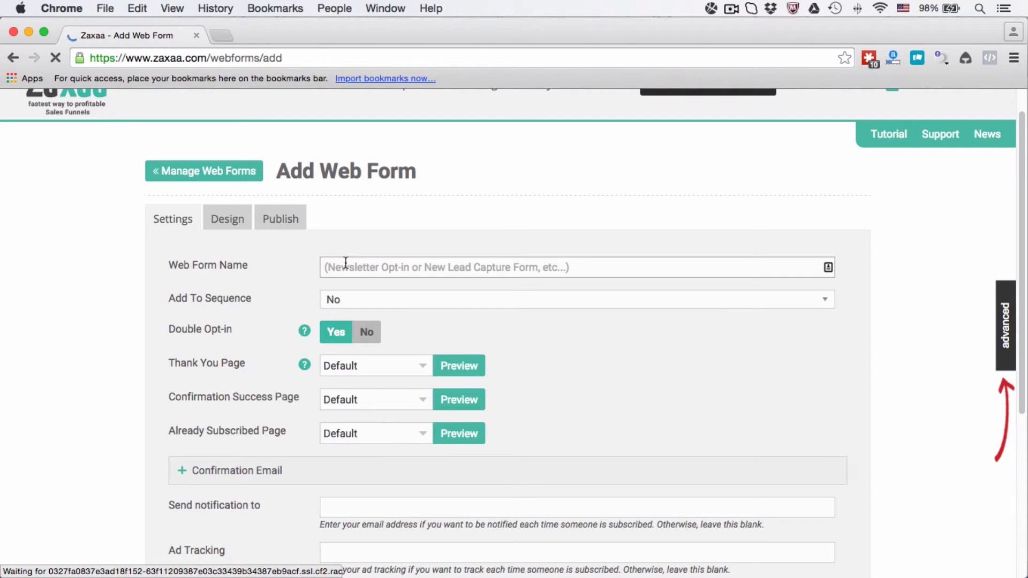
# - Name the form 'demo optin form' and add subscribers to the 'blue widget customers' sequence
pyautogui.write('demo optin')
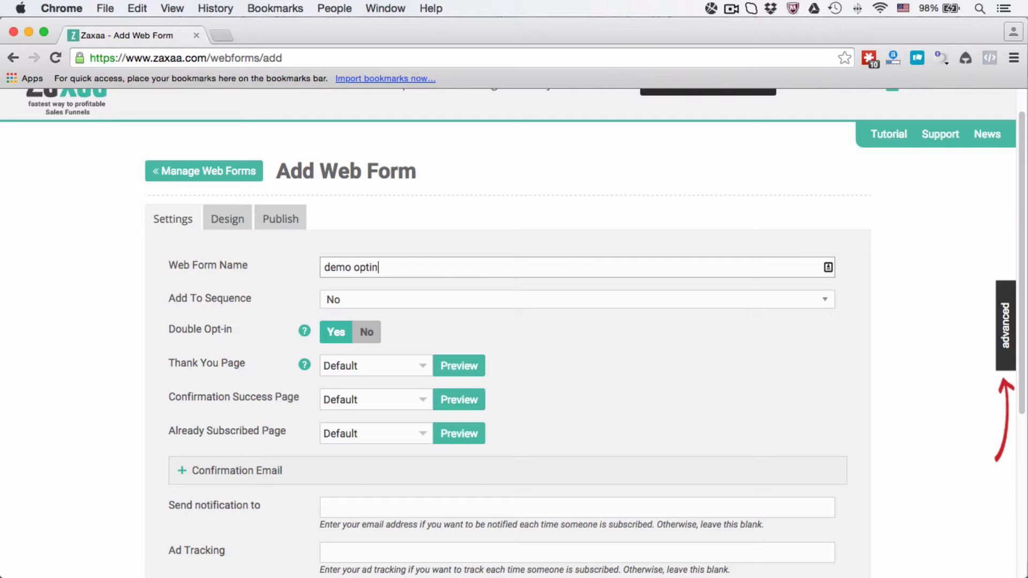
pyautogui.write('form')
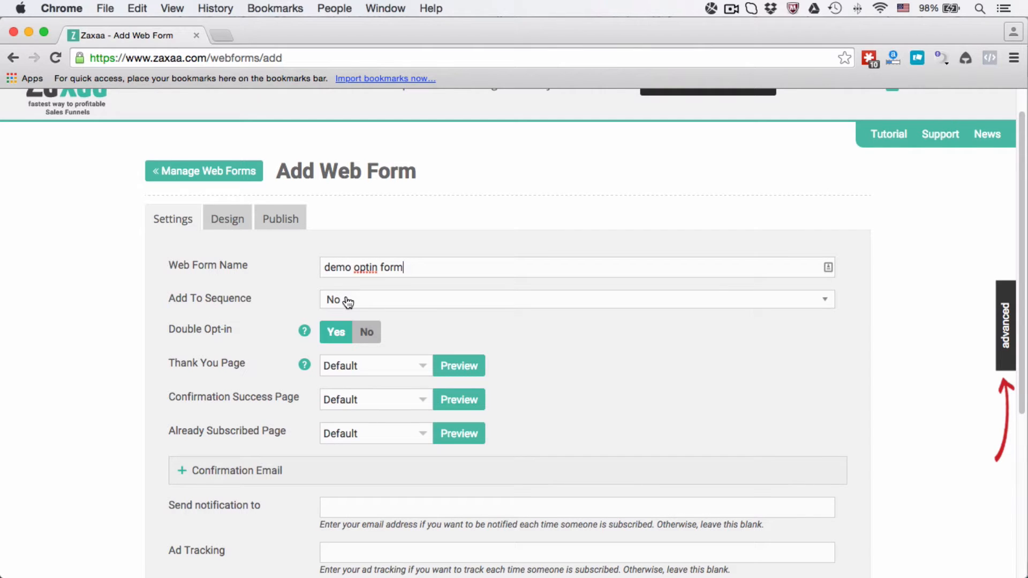
pyautogui.click(577, 299)
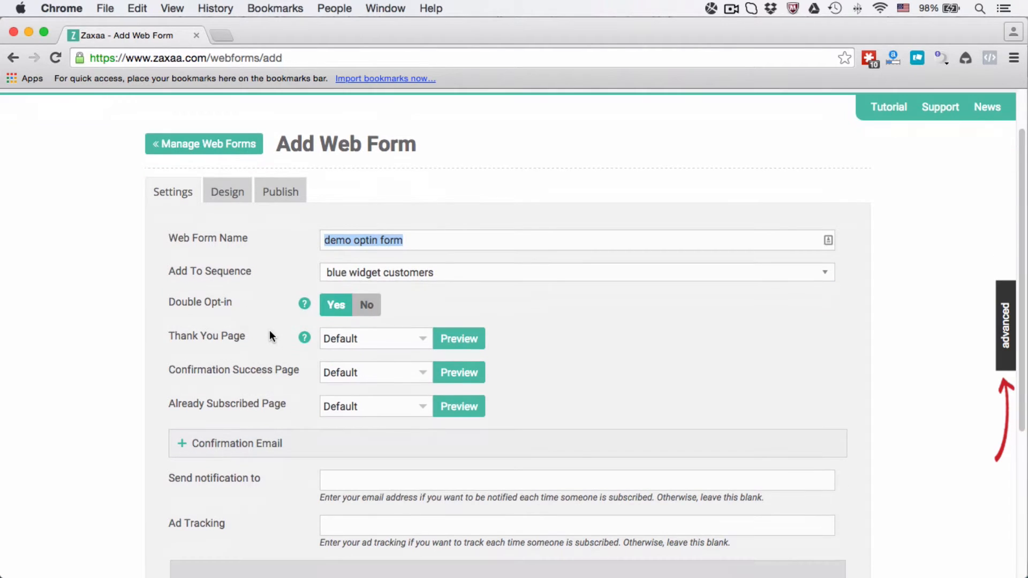
pyautogui.moveTo(304, 303)
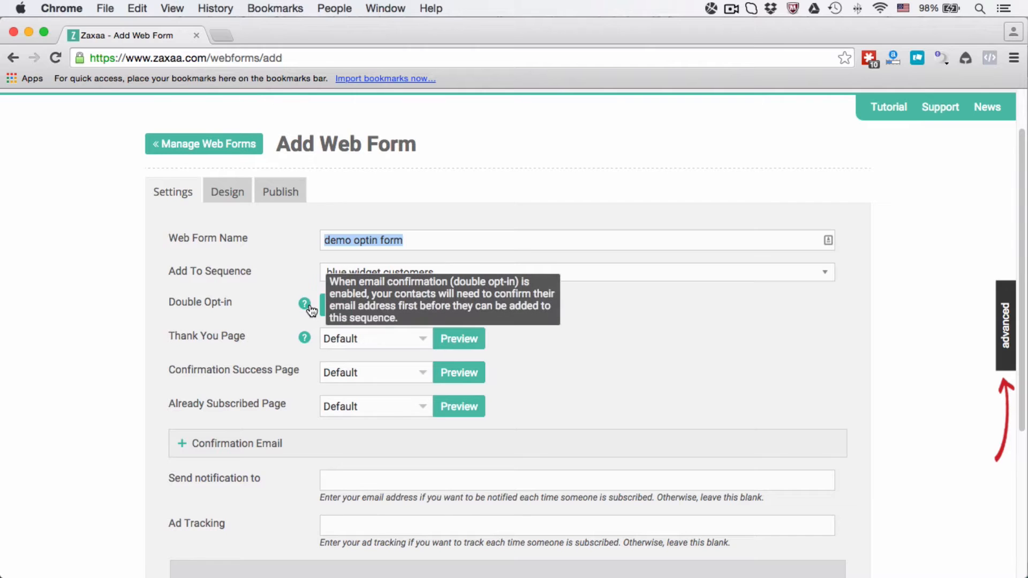
pyautogui.click(366, 305)
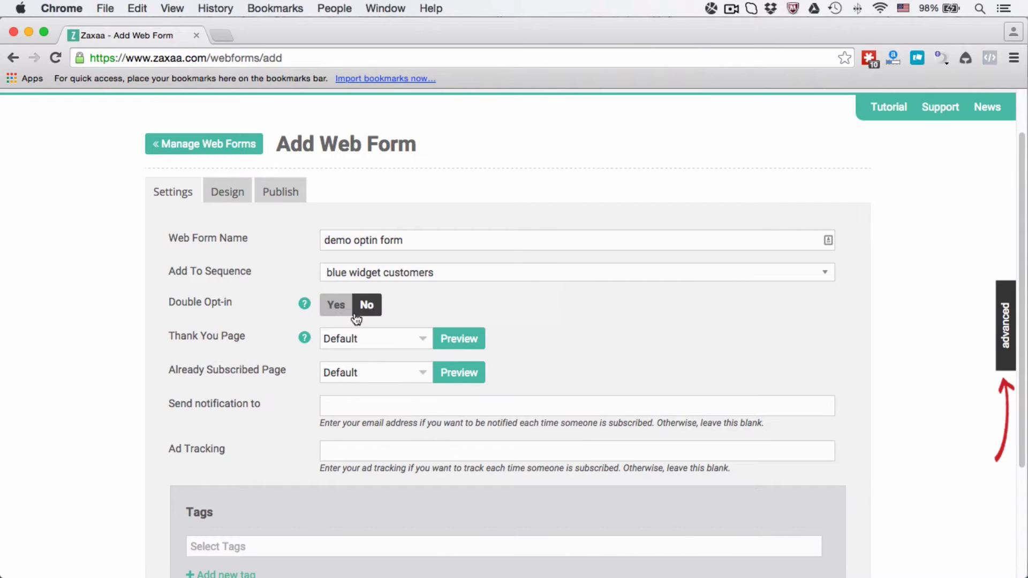
pyautogui.moveTo(359, 358)
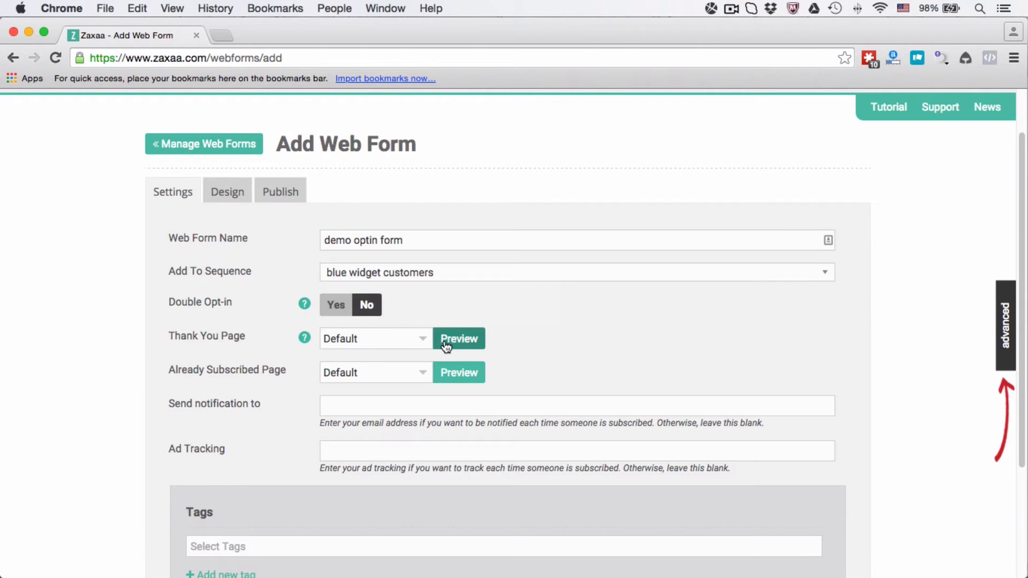
pyautogui.moveTo(448, 352)
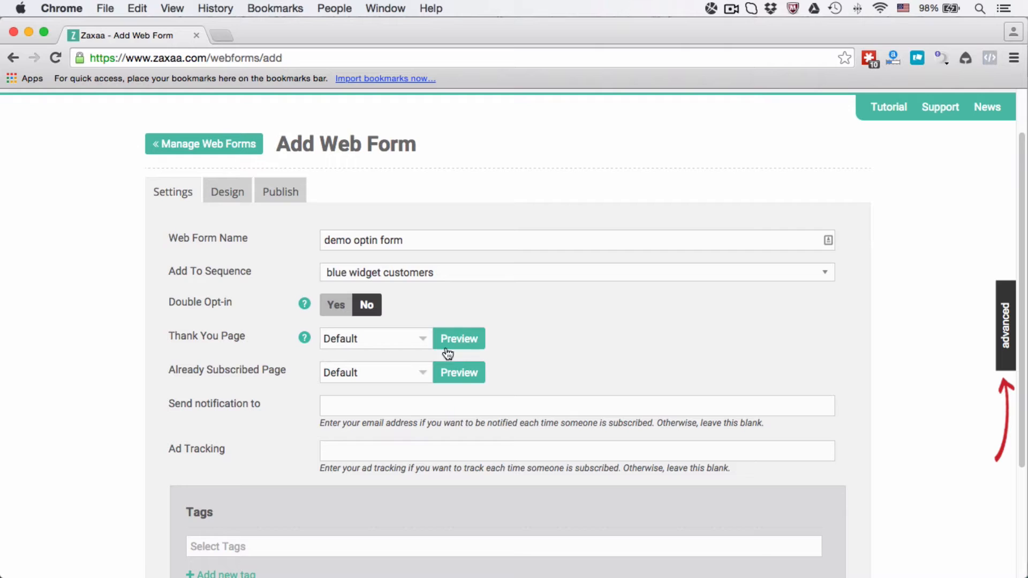
pyautogui.click(374, 338)
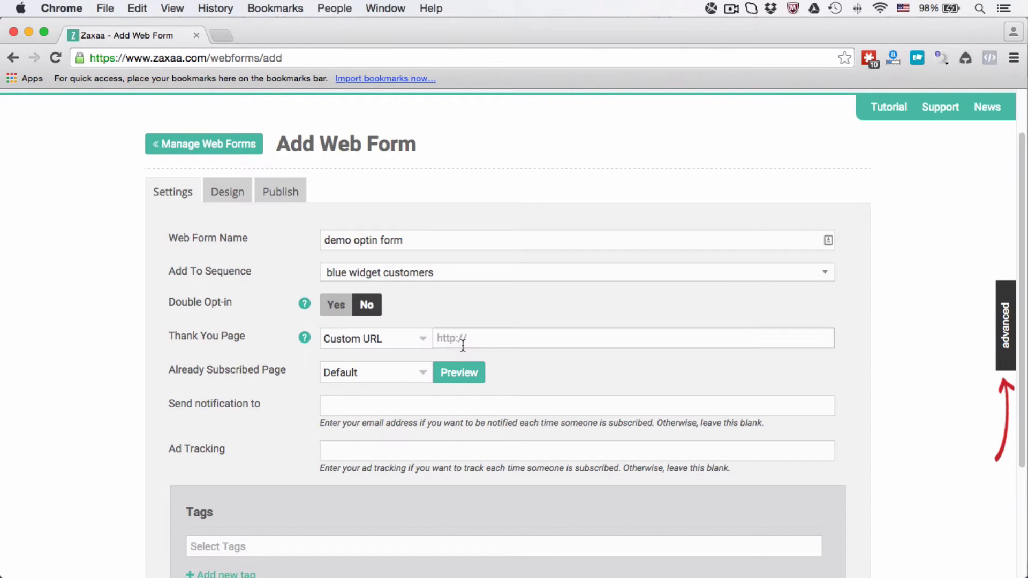
pyautogui.write('http://landin')
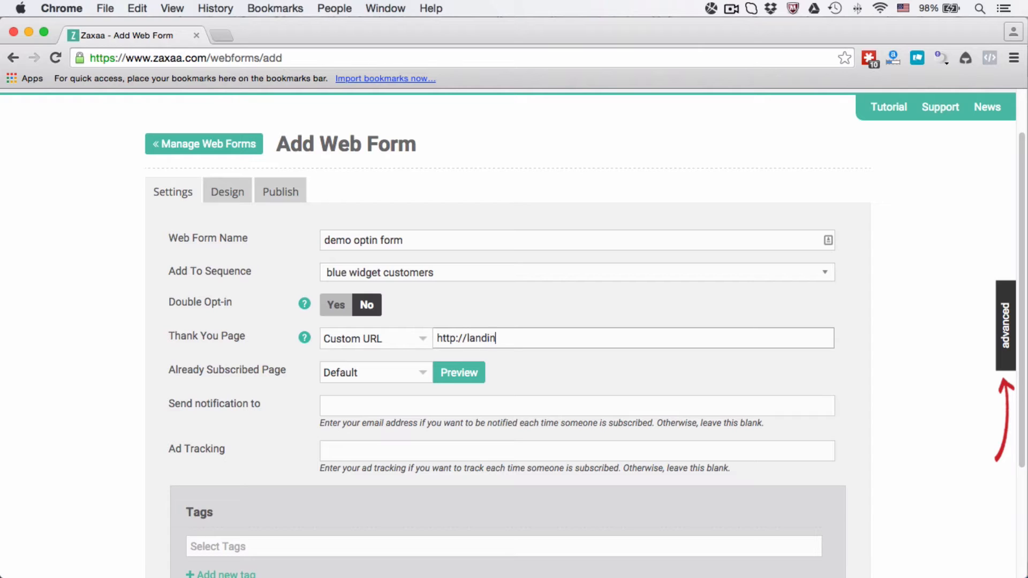
pyautogui.write('gpage')
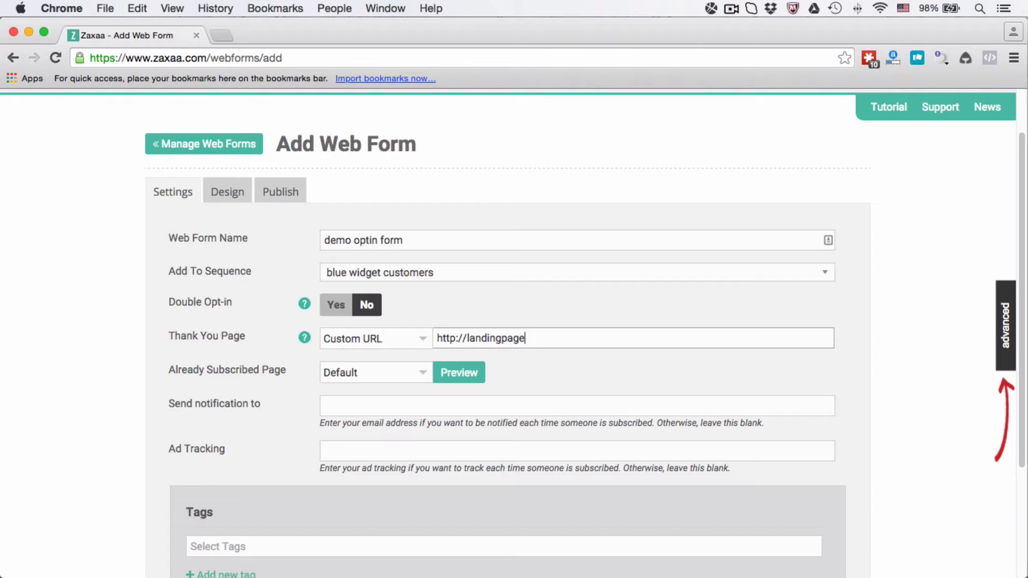
pyautogui.write('.com/than')
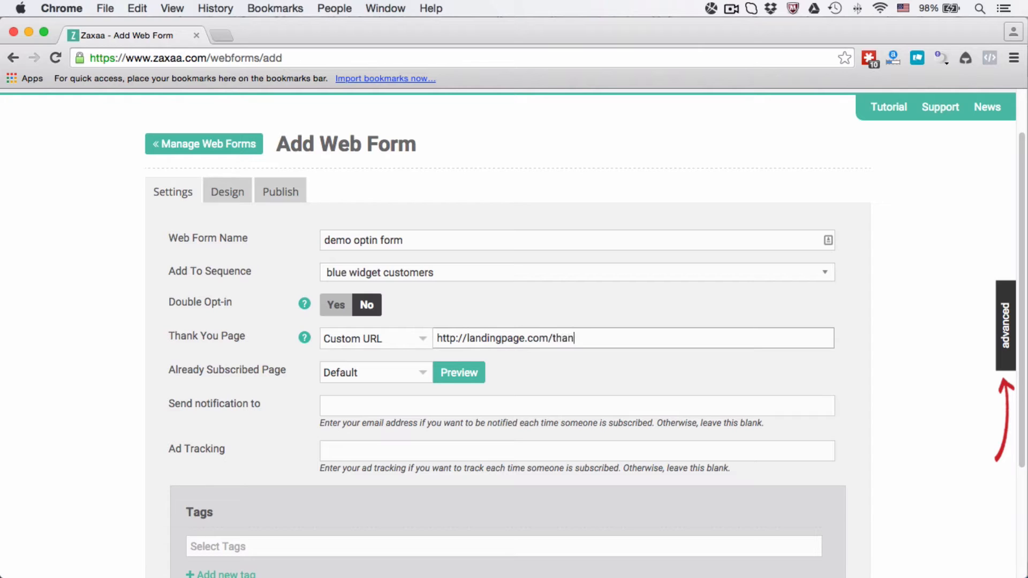
pyautogui.write('kyou')
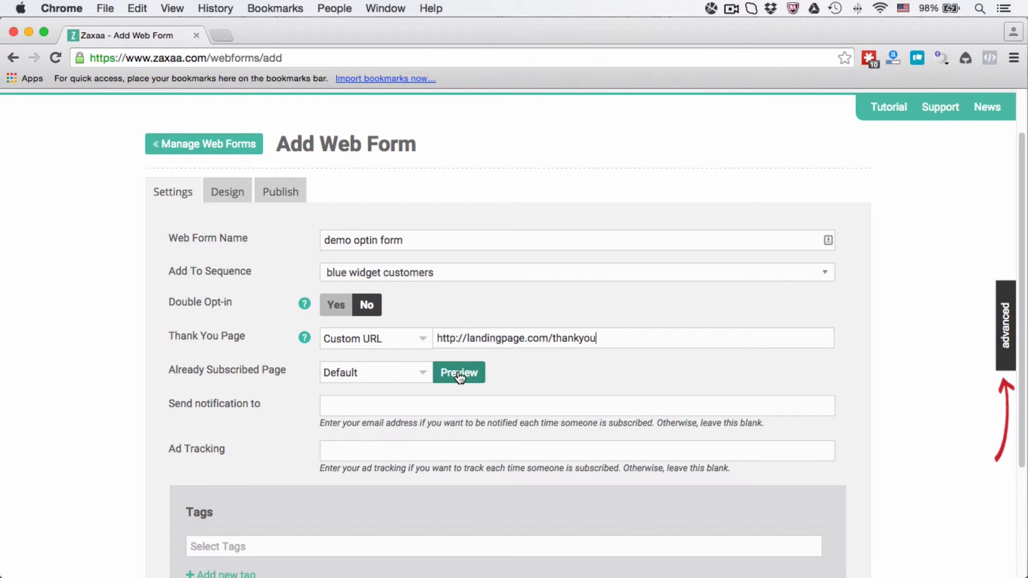
pyautogui.click(374, 373)
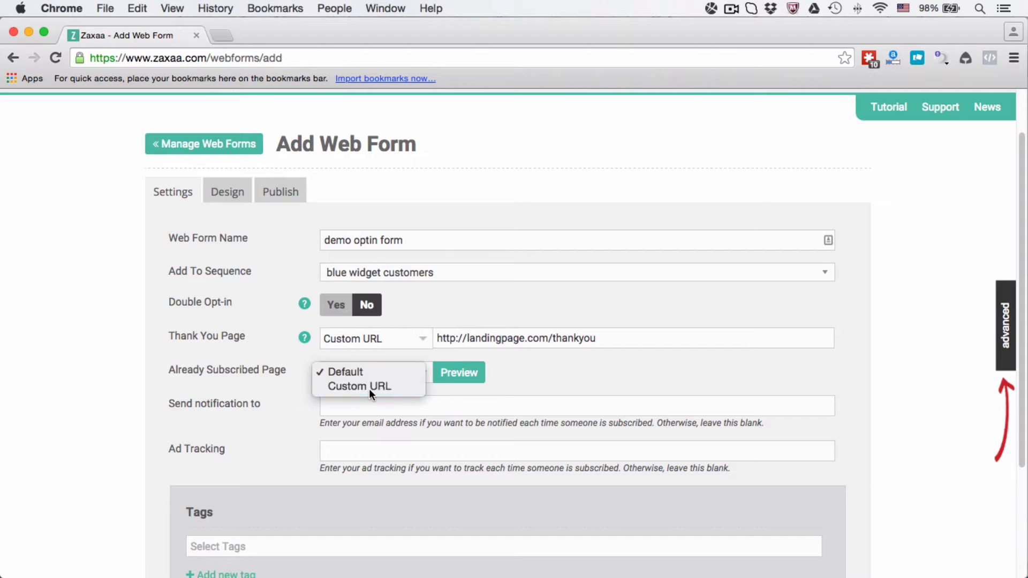
pyautogui.click(360, 387)
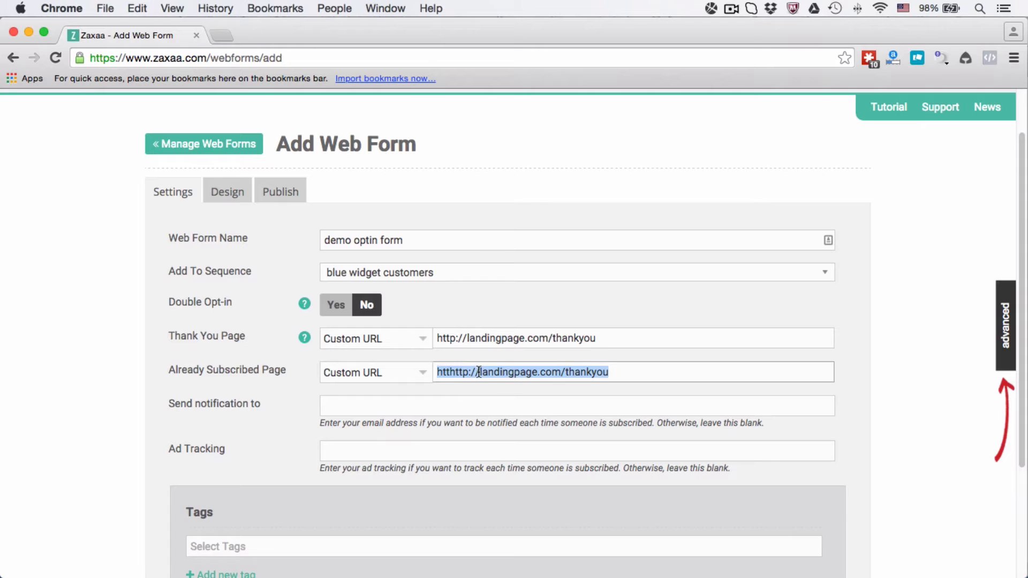
pyautogui.write('http://landingpage.com/thankyou')
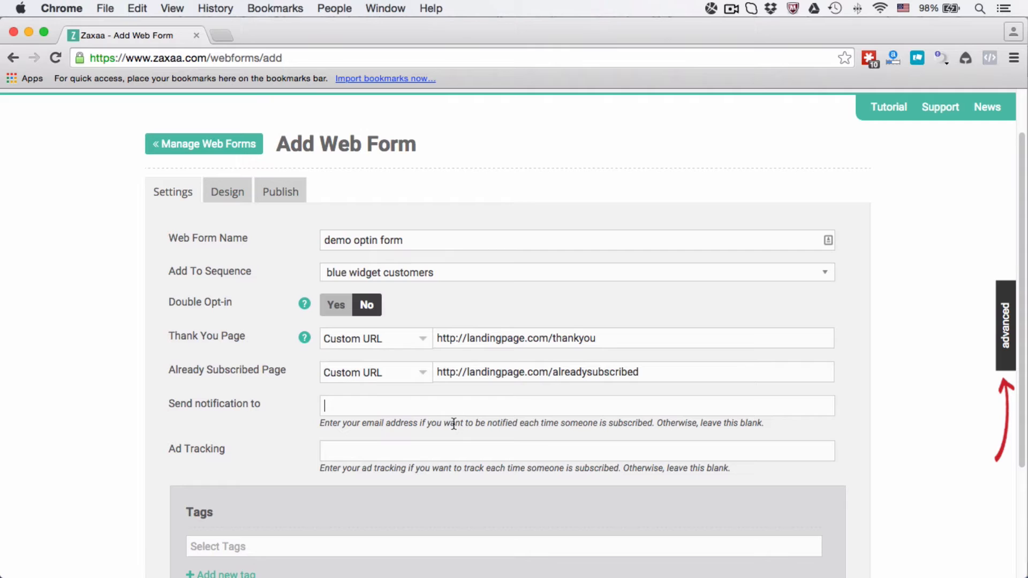
pyautogui.moveTo(439, 437)
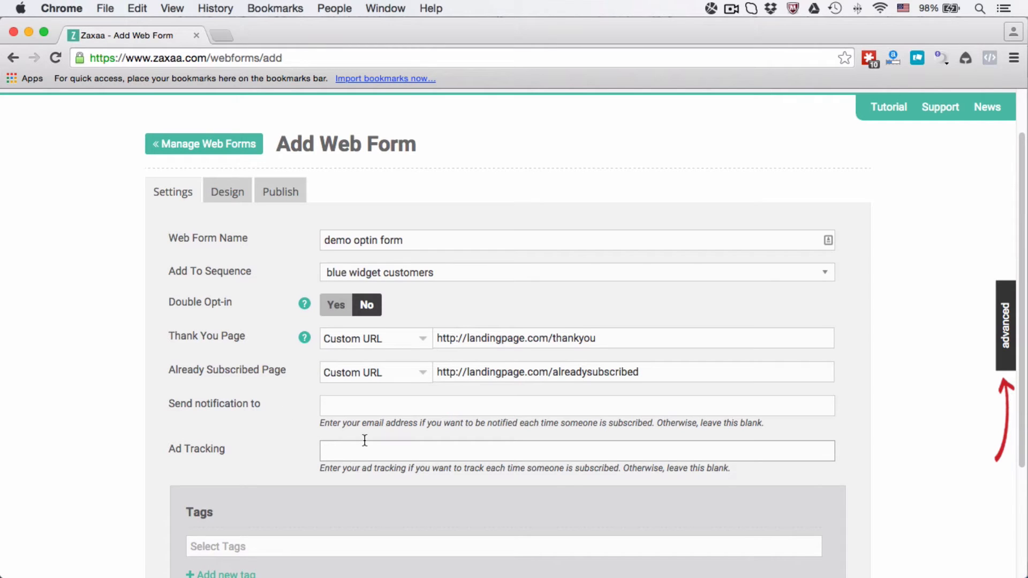
# - Set the Ad Tracking field to 'blog sidebar', replacing the lead capture page entry
pyautogui.scroll(-3)
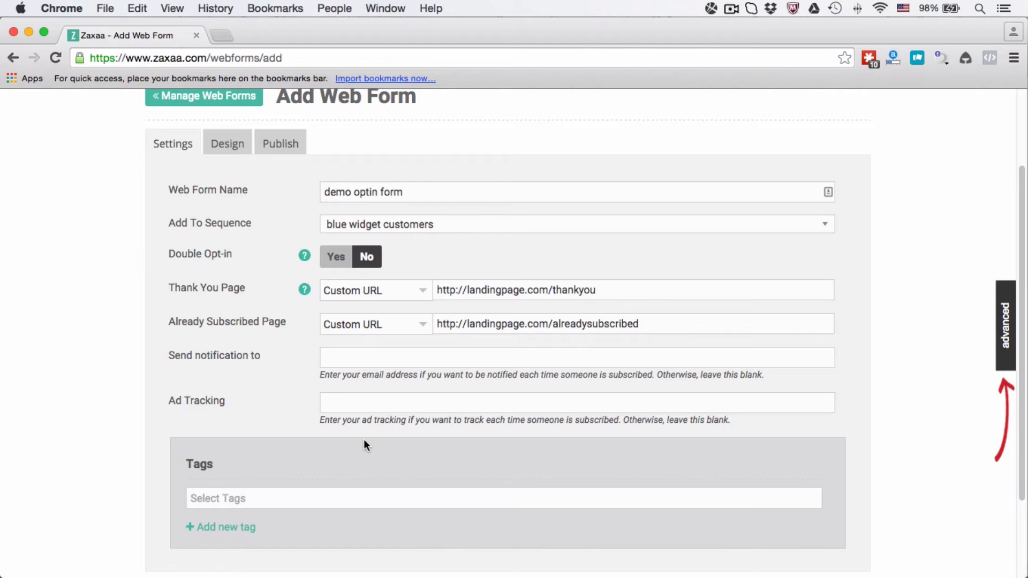
pyautogui.write('lead capture page version A')
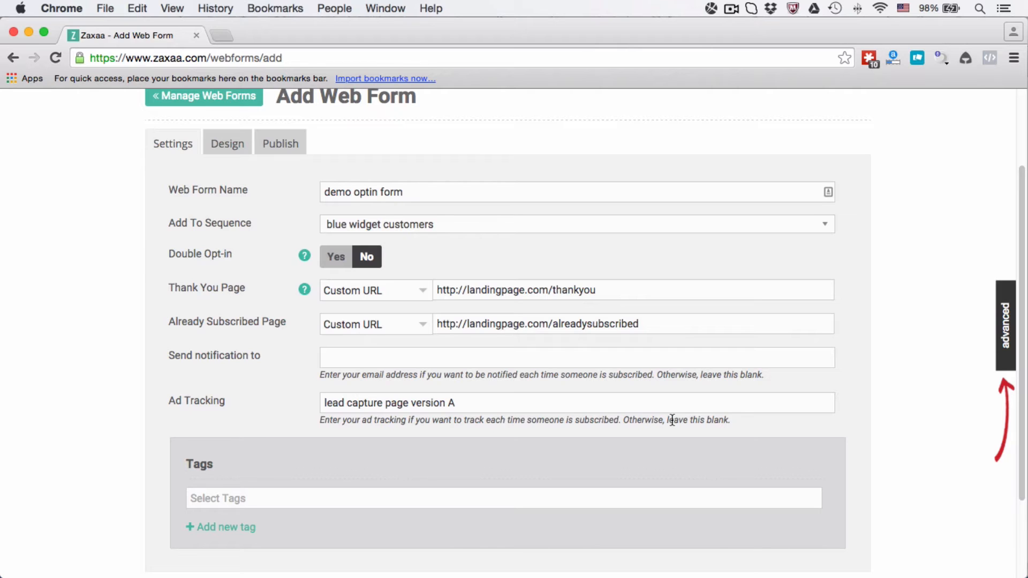
pyautogui.write('blog sidebar')
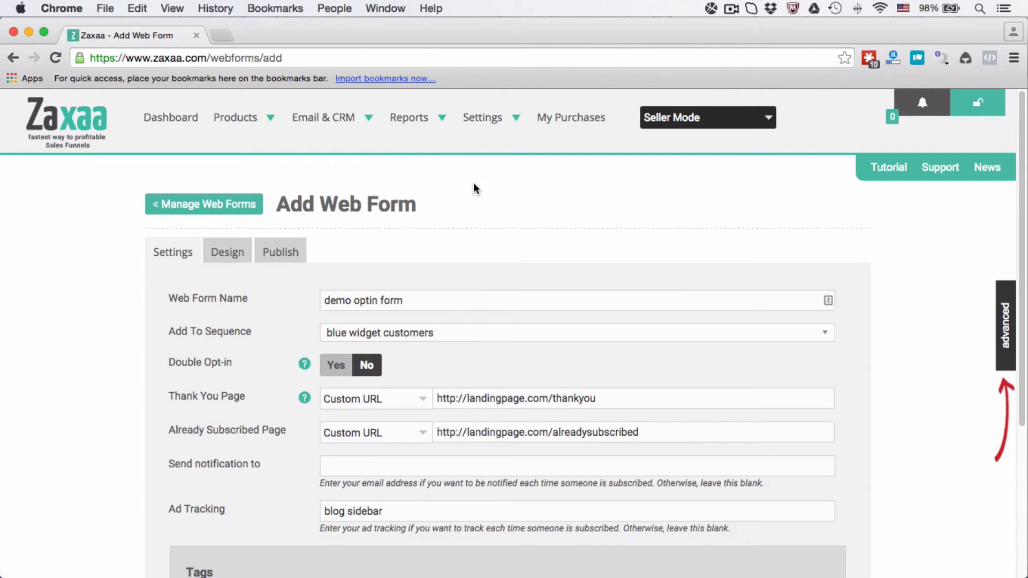
# - Open Manage Contacts in a new tab and search contacts by Ad Tracking
pyautogui.click(322, 118)
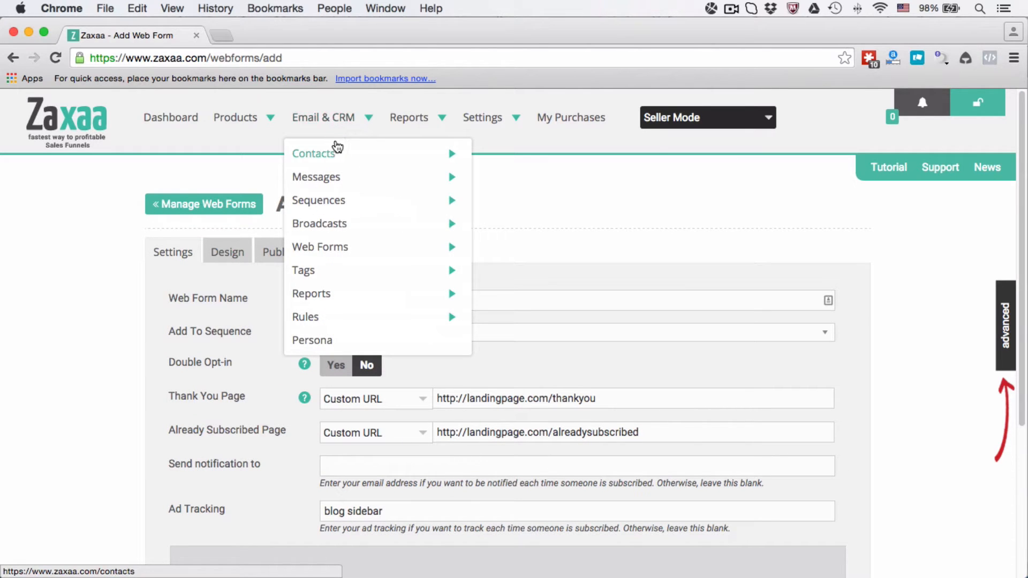
pyautogui.click(314, 153)
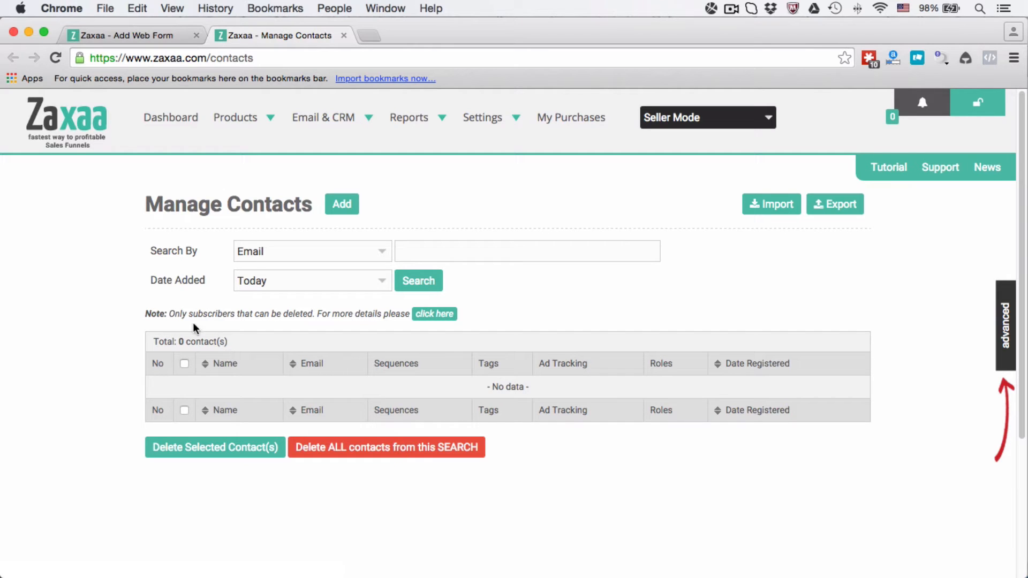
pyautogui.moveTo(210, 387)
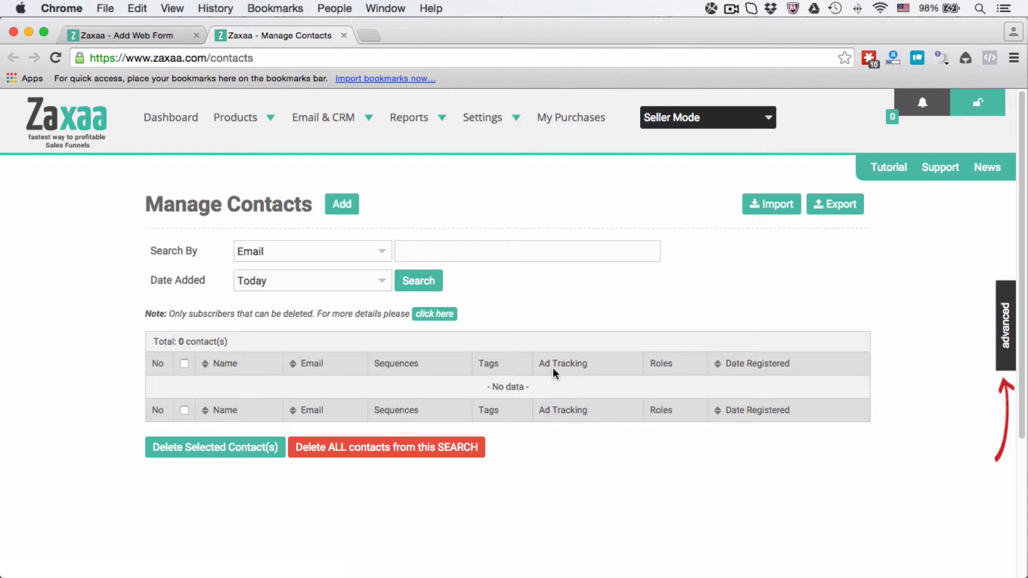
pyautogui.moveTo(549, 392)
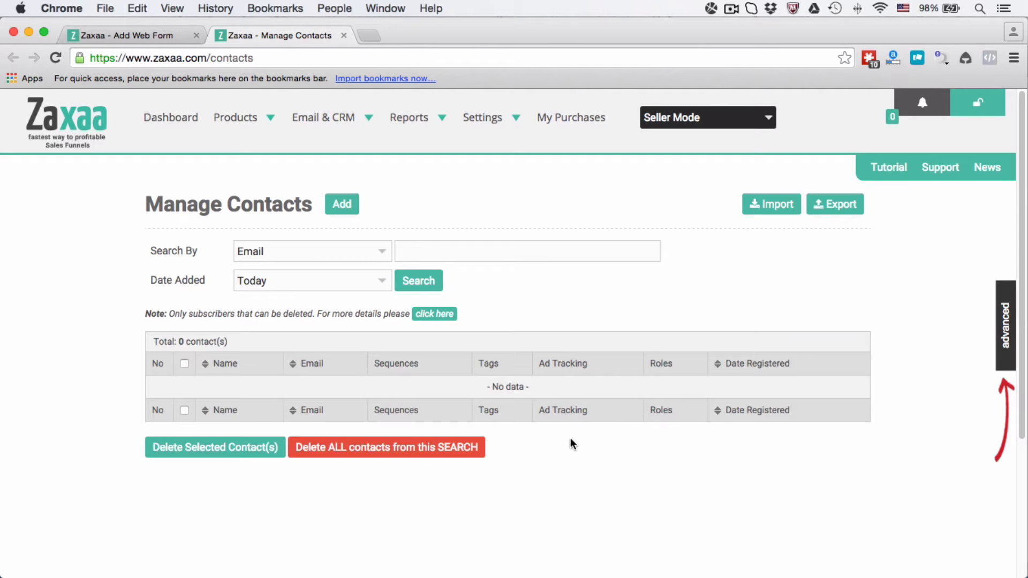
pyautogui.moveTo(562, 388)
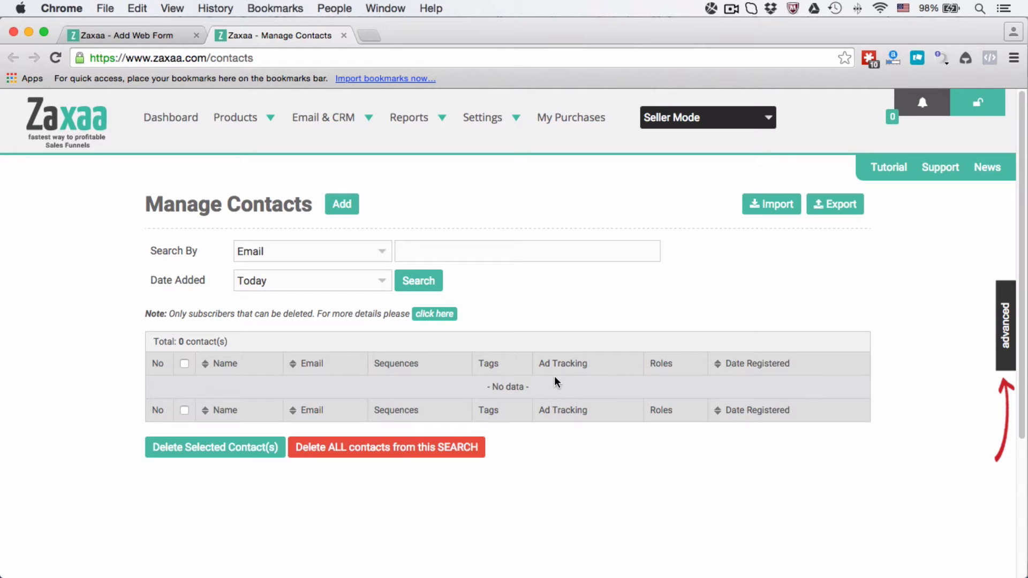
pyautogui.click(312, 250)
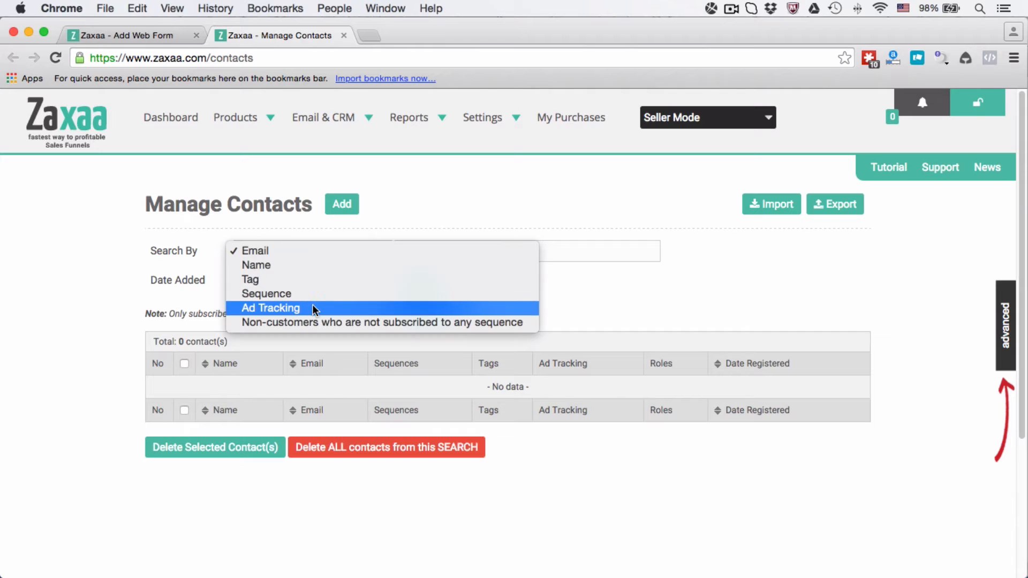
pyautogui.click(271, 308)
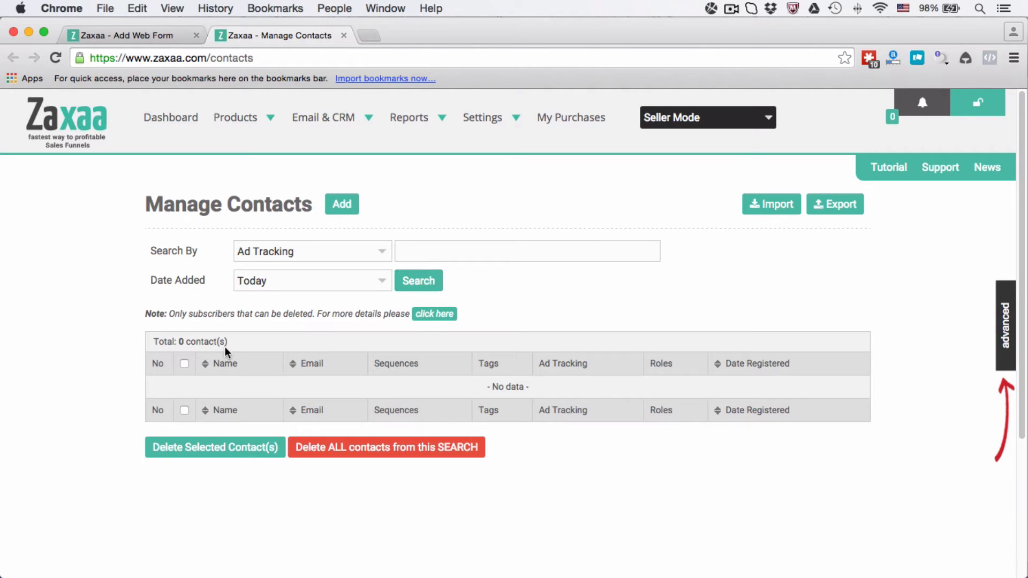
pyautogui.moveTo(232, 340)
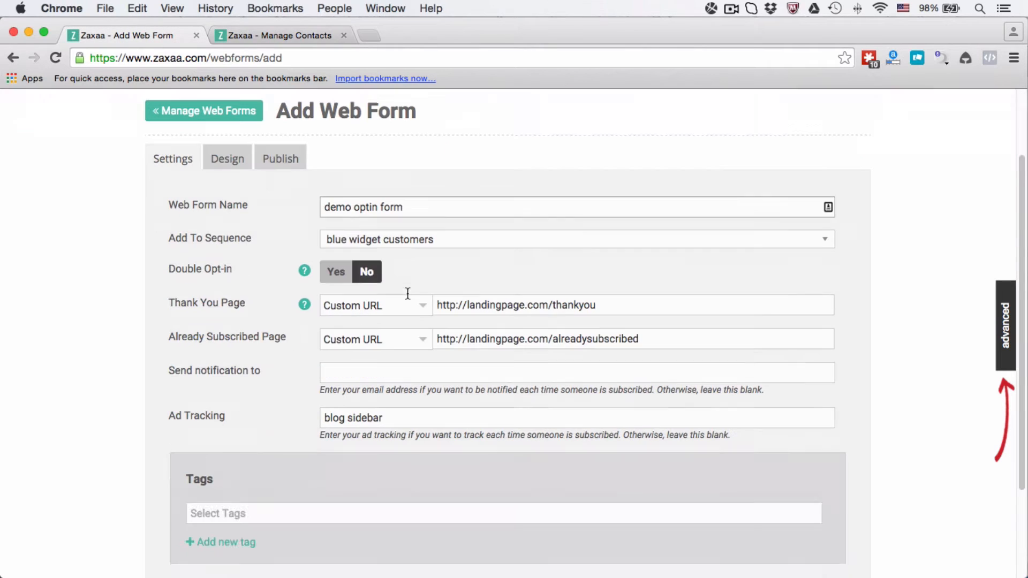
# - Tag the form with blue widget, adding and removing red widget along the way
pyautogui.scroll(-3)
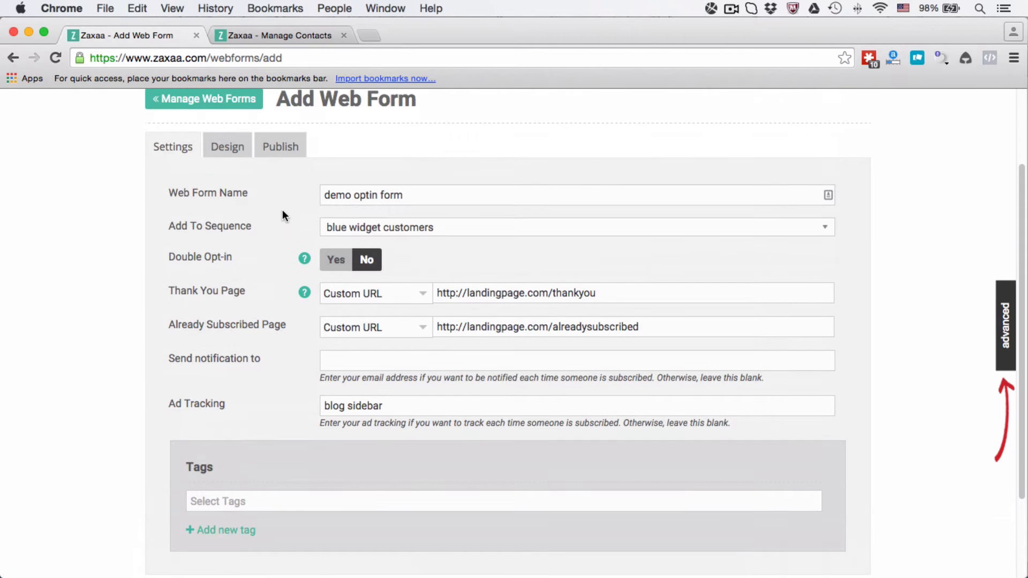
pyautogui.click(503, 501)
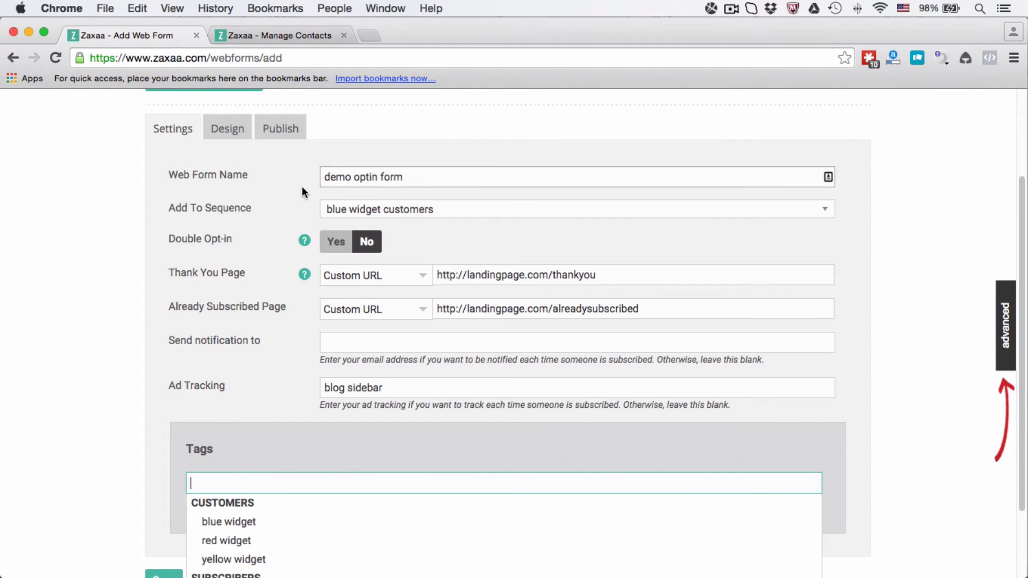
pyautogui.scroll(-3)
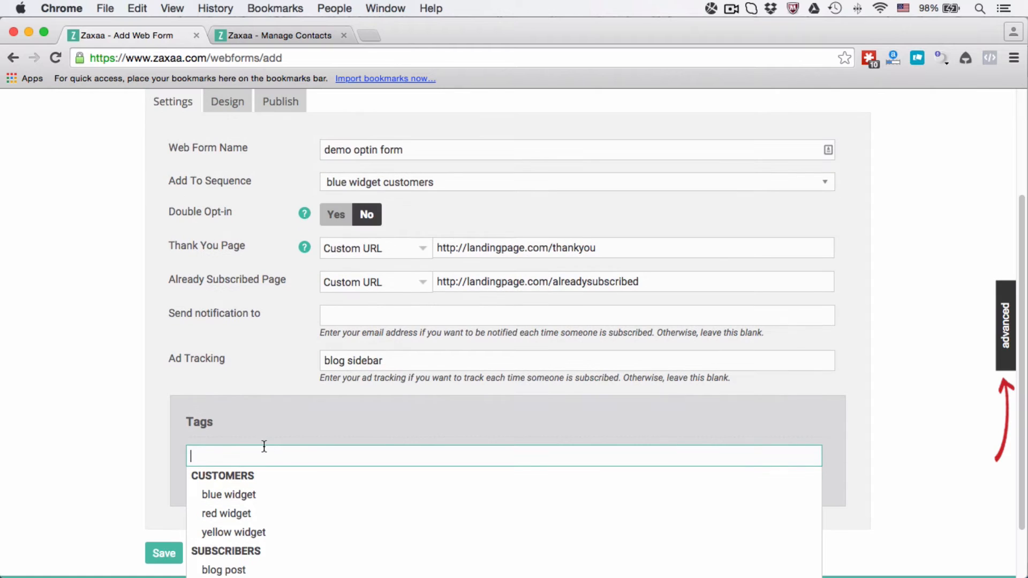
pyautogui.click(228, 495)
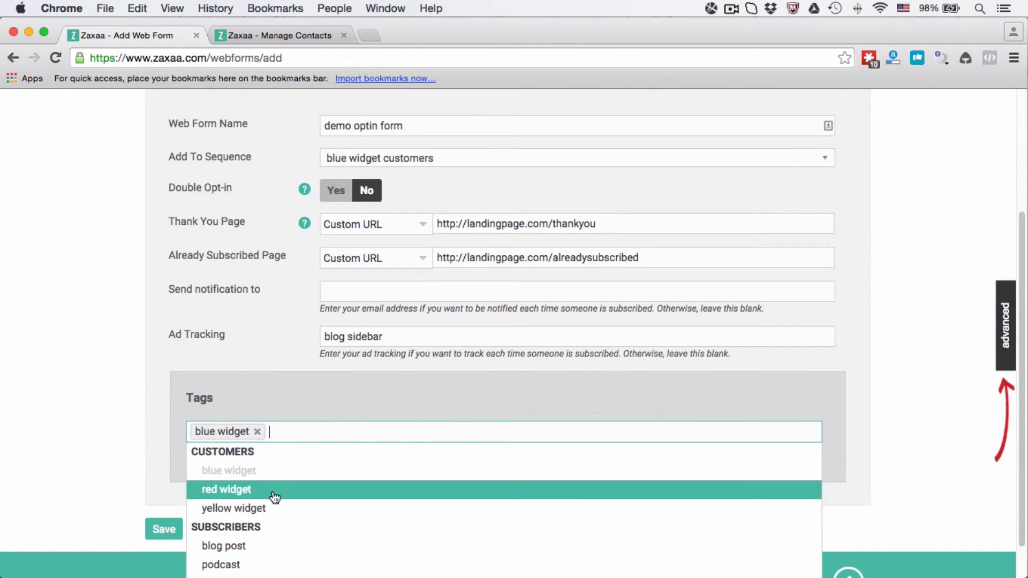
pyautogui.click(226, 490)
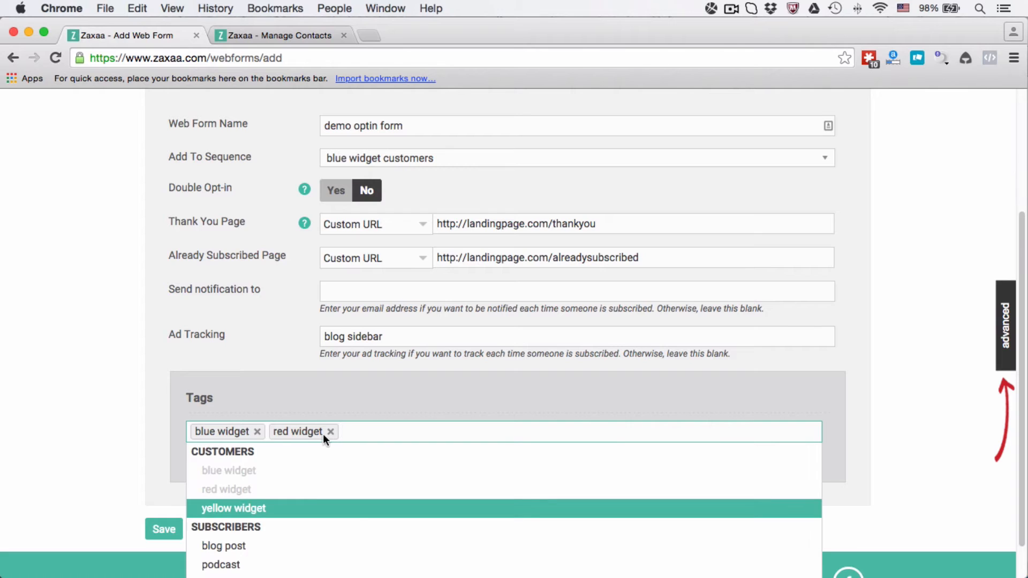
pyautogui.click(331, 432)
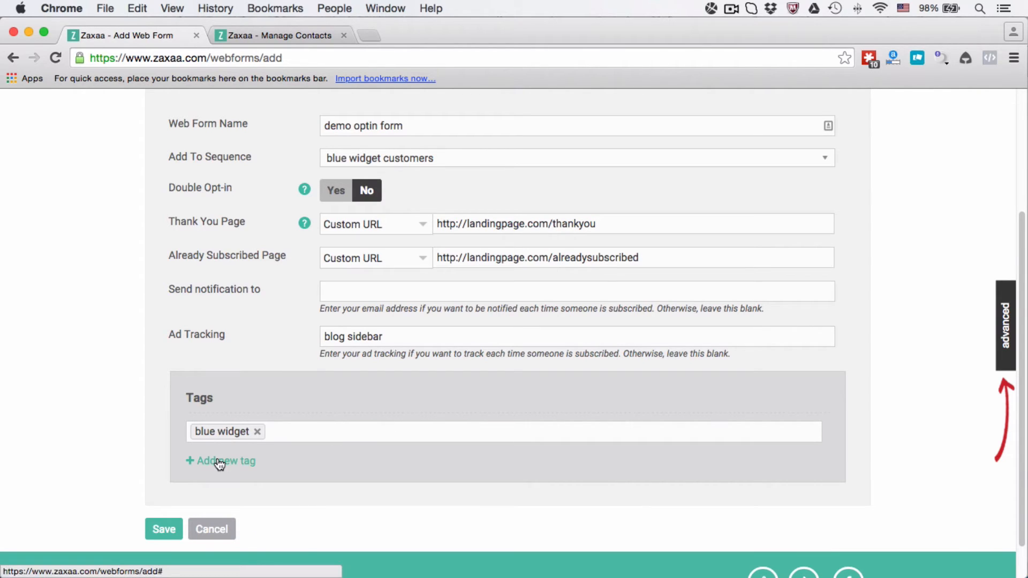
# - Bring up the Add New Tag(s) dialog for creating a brand-new tag
pyautogui.click(220, 461)
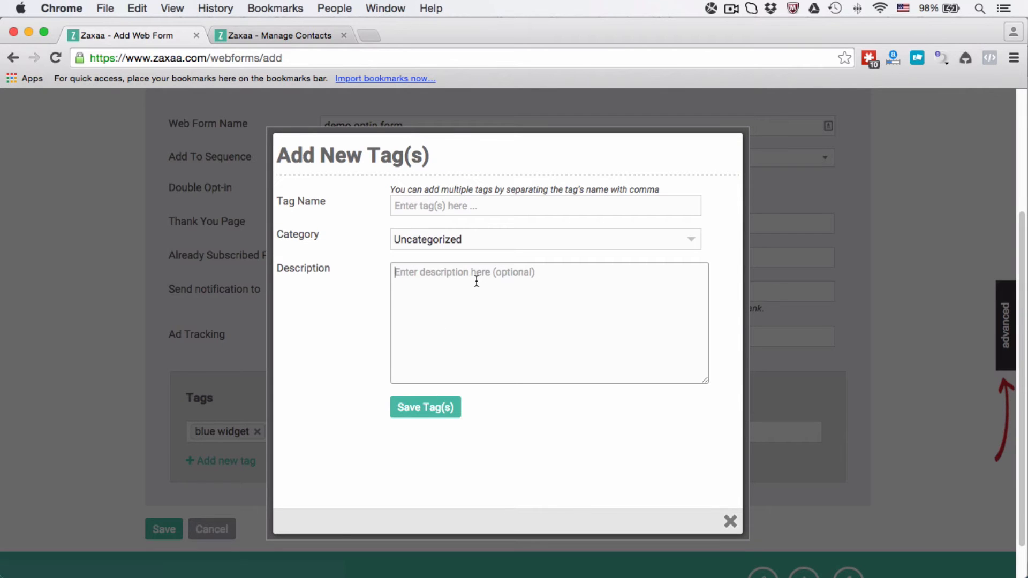
pyautogui.click(730, 522)
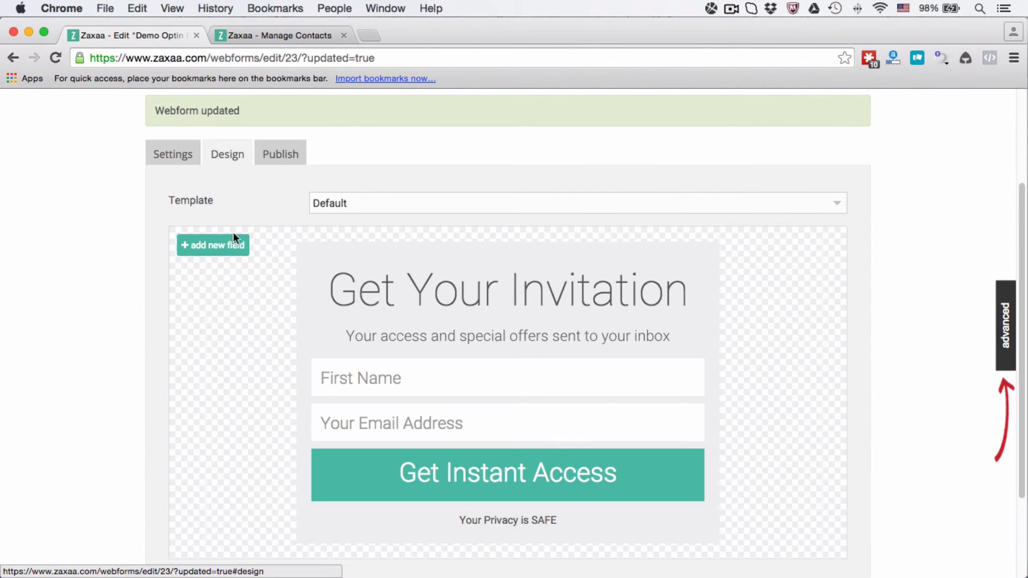
pyautogui.moveTo(238, 291)
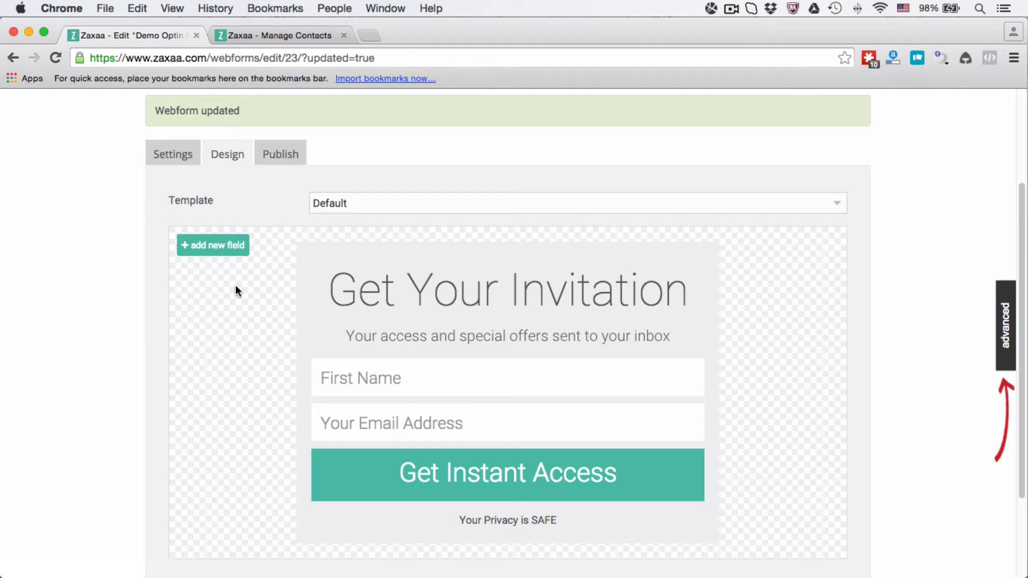
# - Review the form's Design preview fields and keep the Default template
pyautogui.click(507, 335)
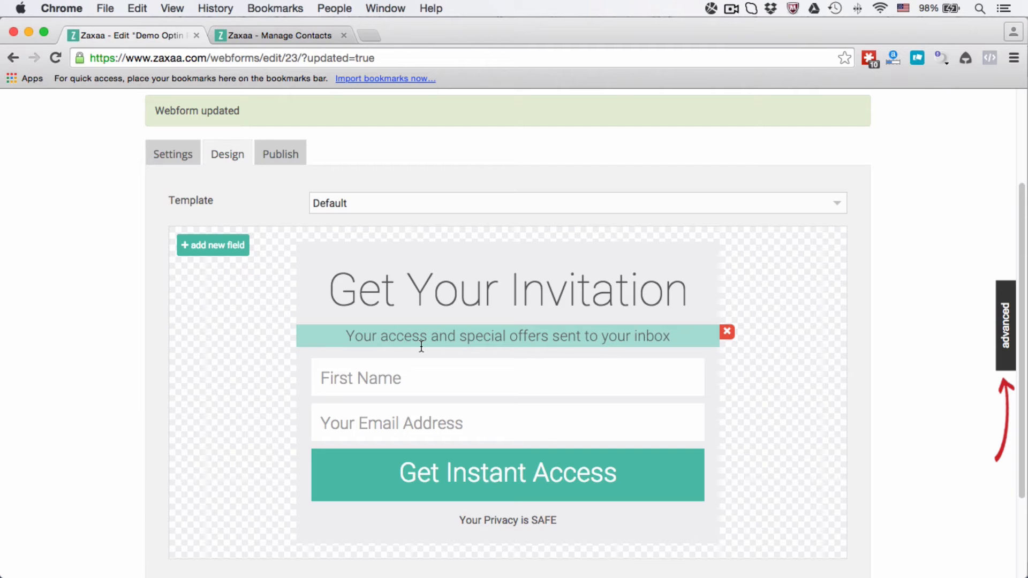
pyautogui.click(507, 288)
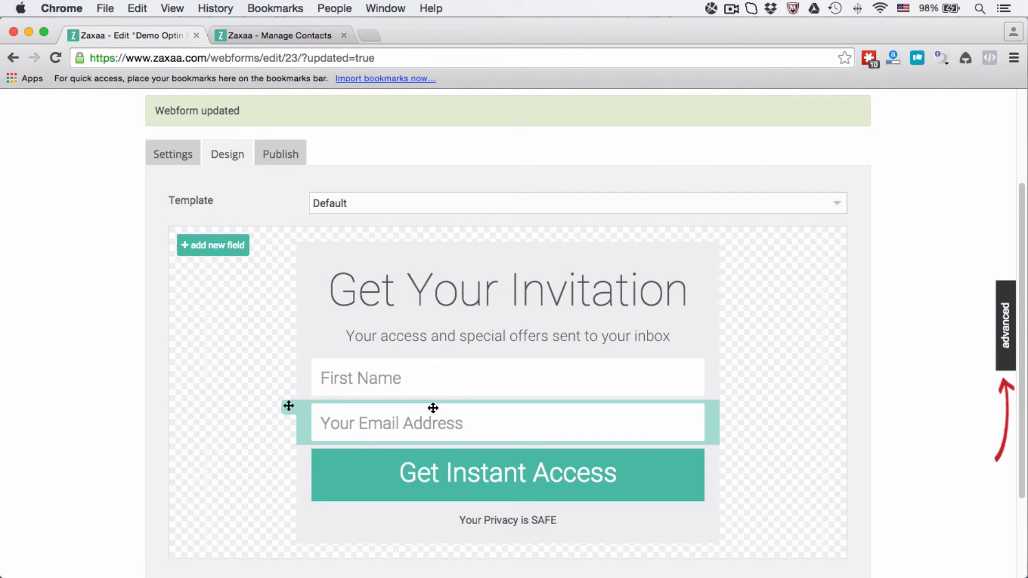
pyautogui.click(577, 202)
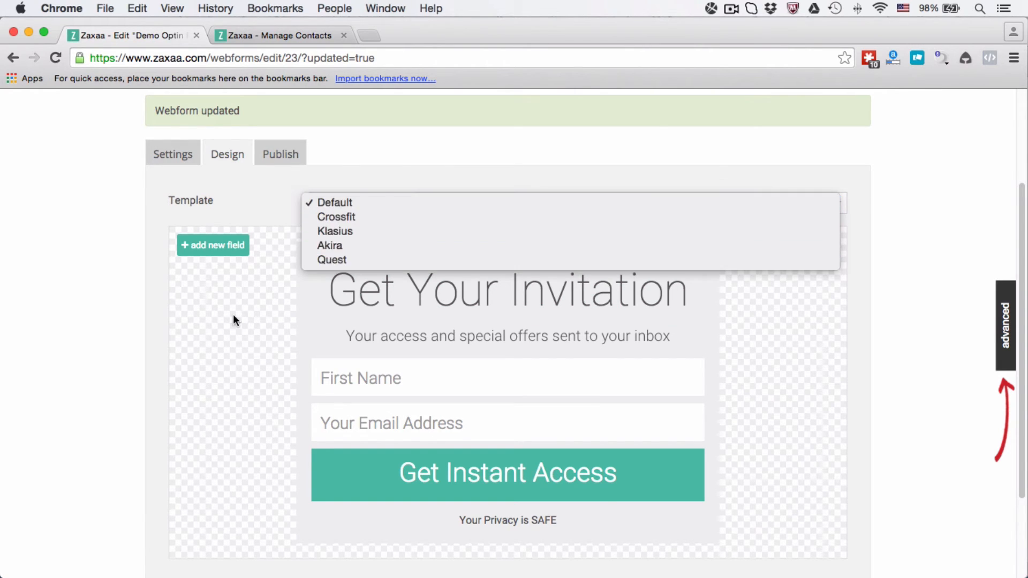
pyautogui.click(333, 202)
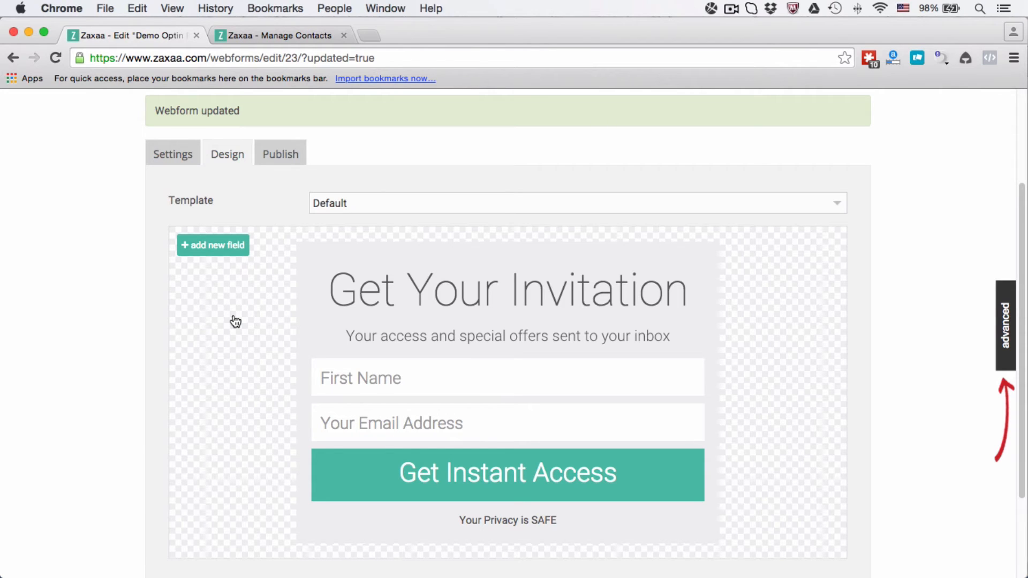
pyautogui.click(212, 245)
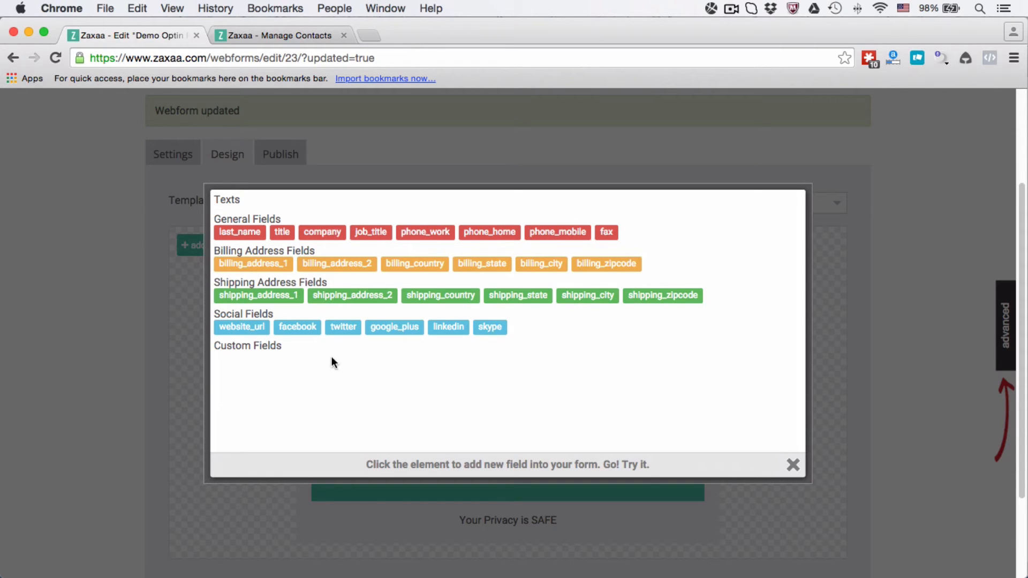
pyautogui.moveTo(400, 288)
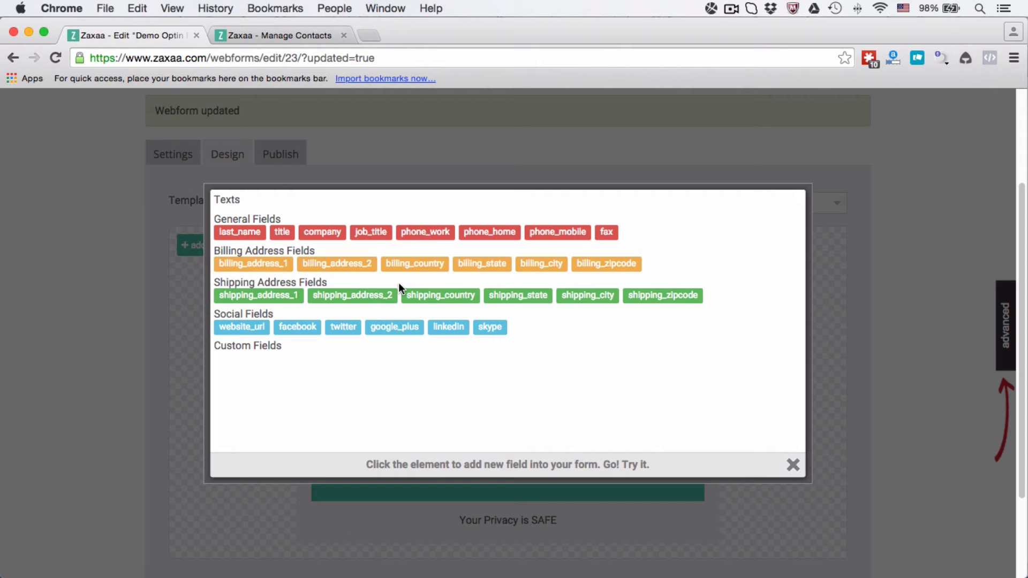
pyautogui.moveTo(433, 288)
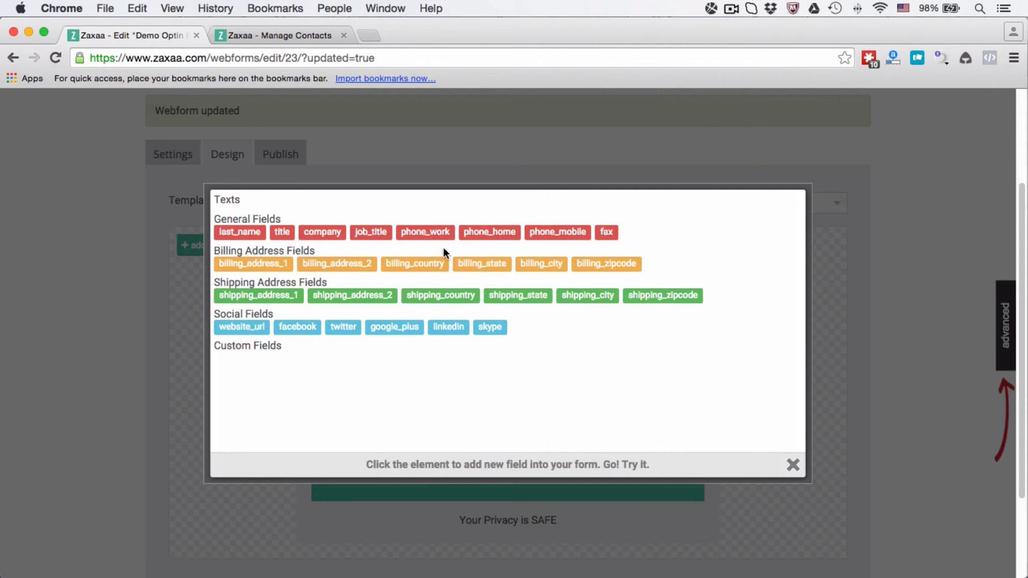
pyautogui.moveTo(537, 238)
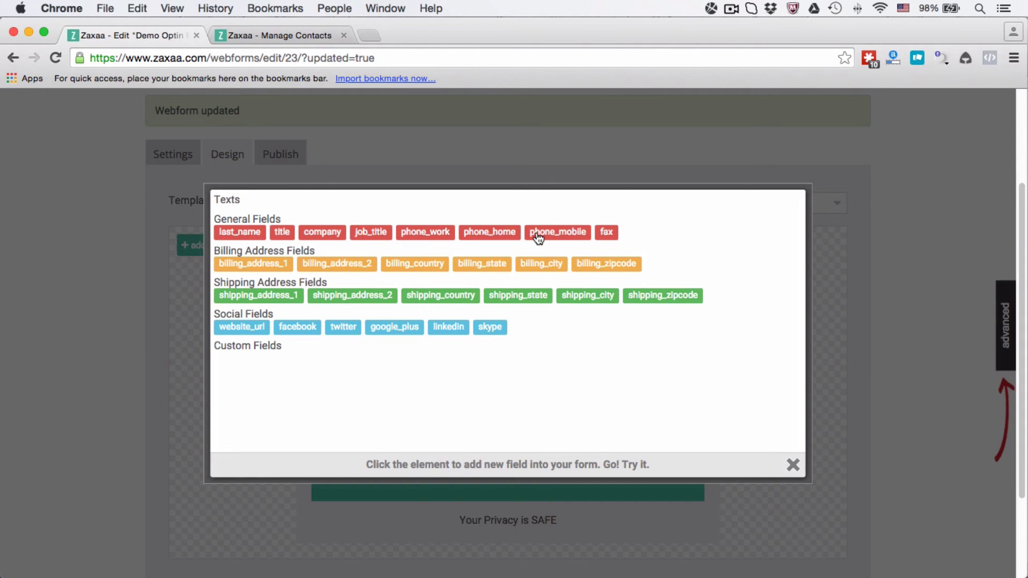
# - Add a Phone (Mobile) field from General Fields below the email field
pyautogui.click(556, 232)
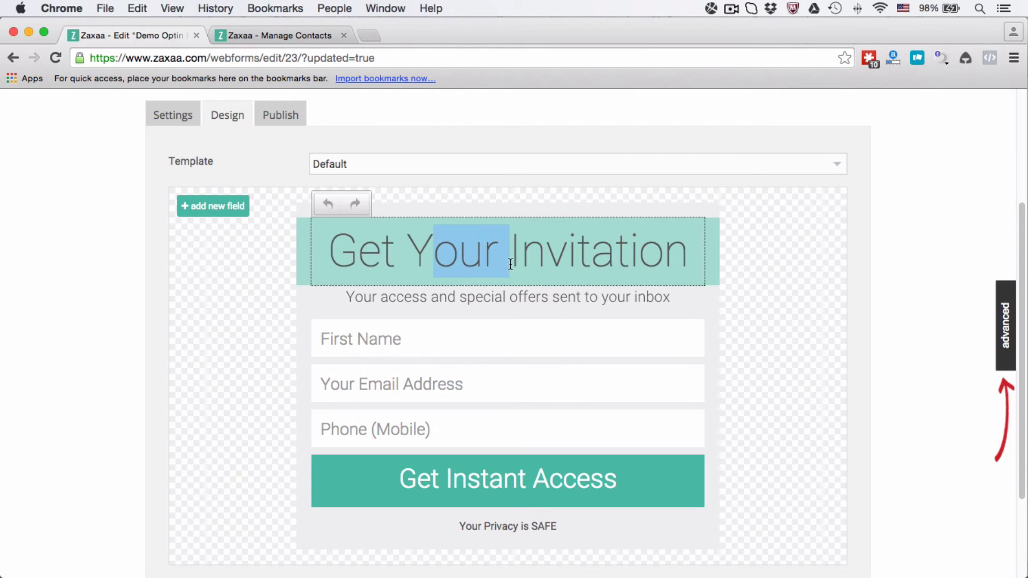
# - Type 'rtt' over 'Your' in the headline and select the Get Instant Access button for editing
pyautogui.write('rtt')
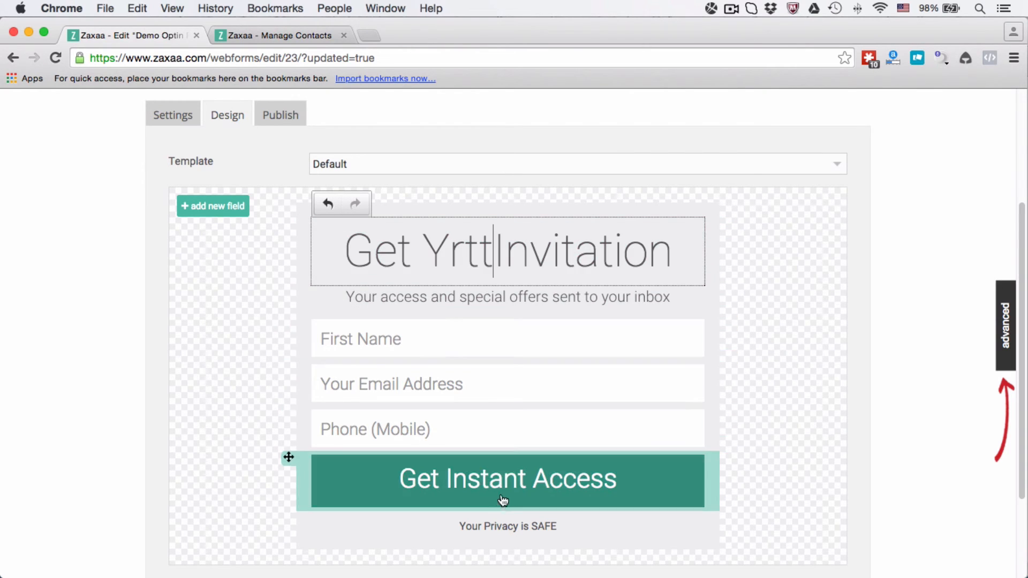
pyautogui.click(508, 479)
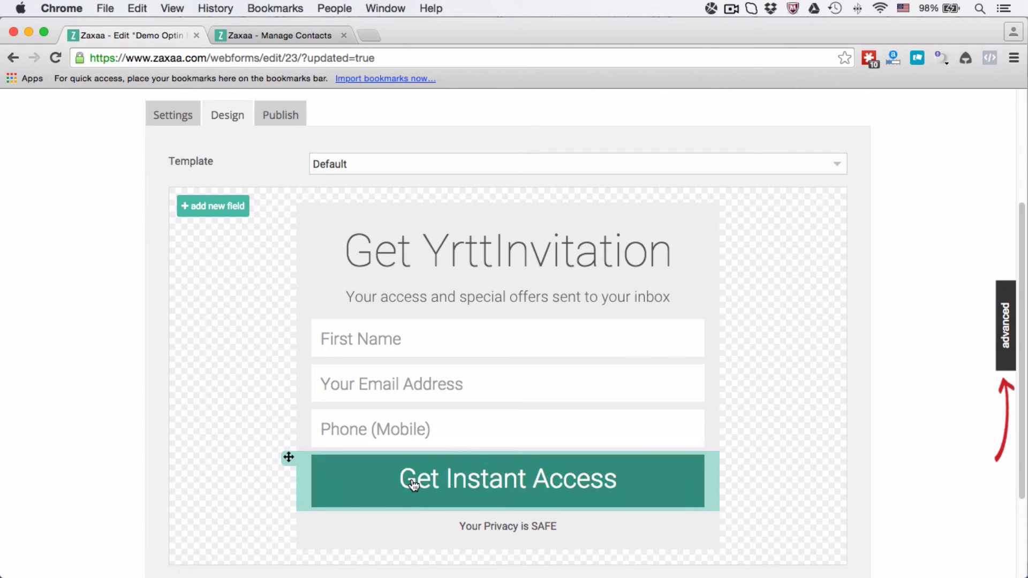
pyautogui.click(507, 479)
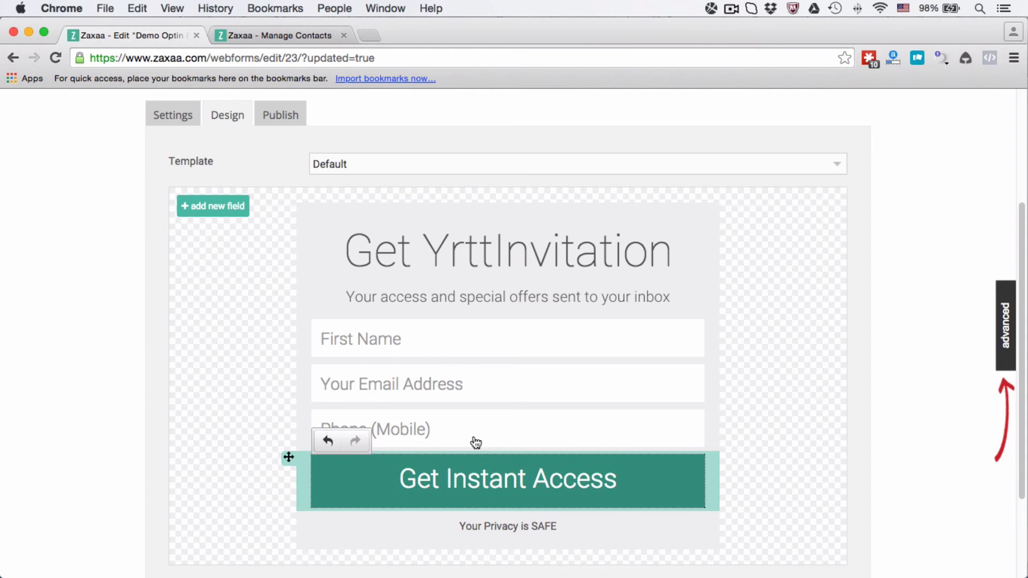
pyautogui.click(280, 114)
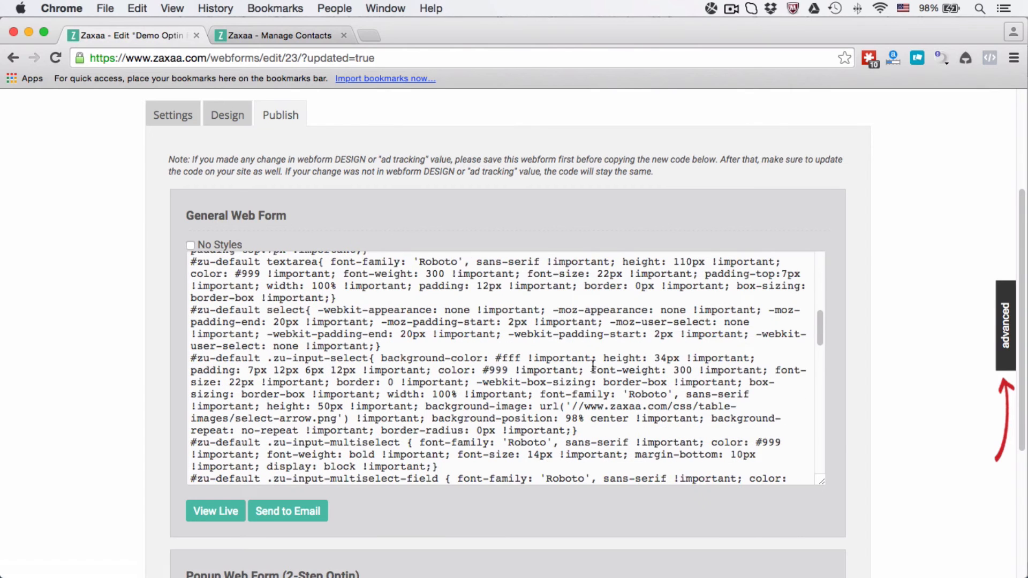
pyautogui.scroll(-3)
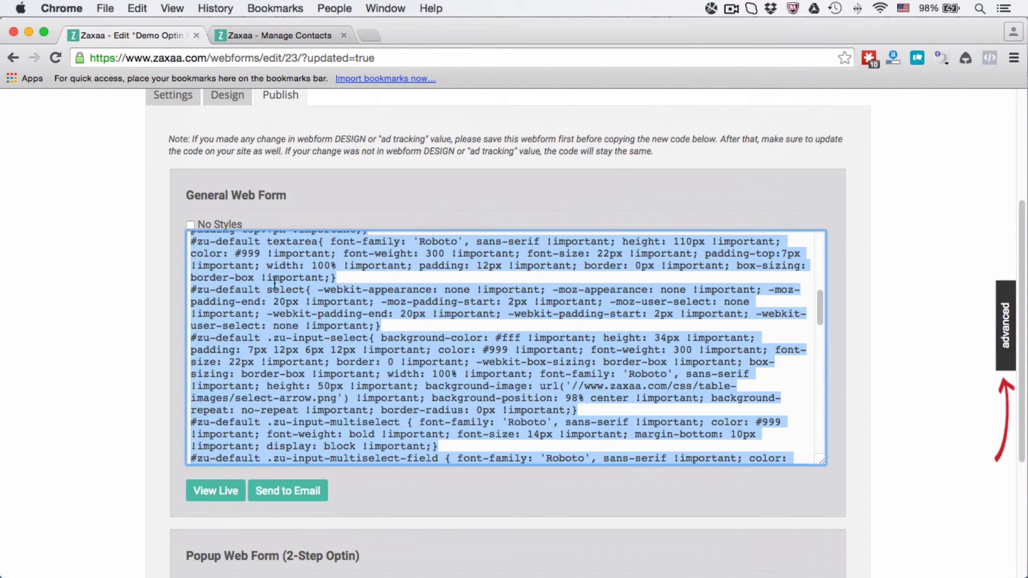
pyautogui.click(292, 220)
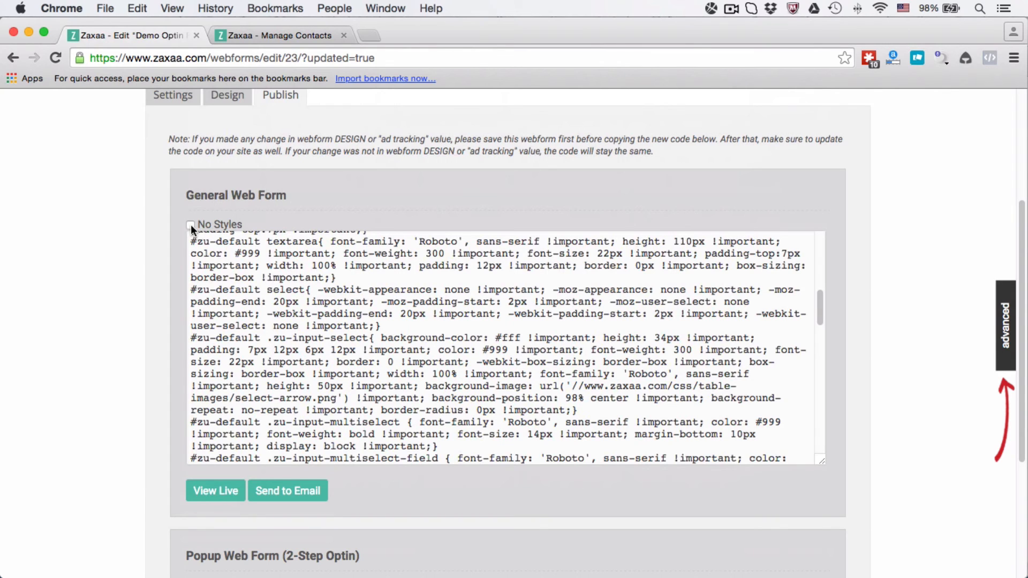
pyautogui.click(191, 224)
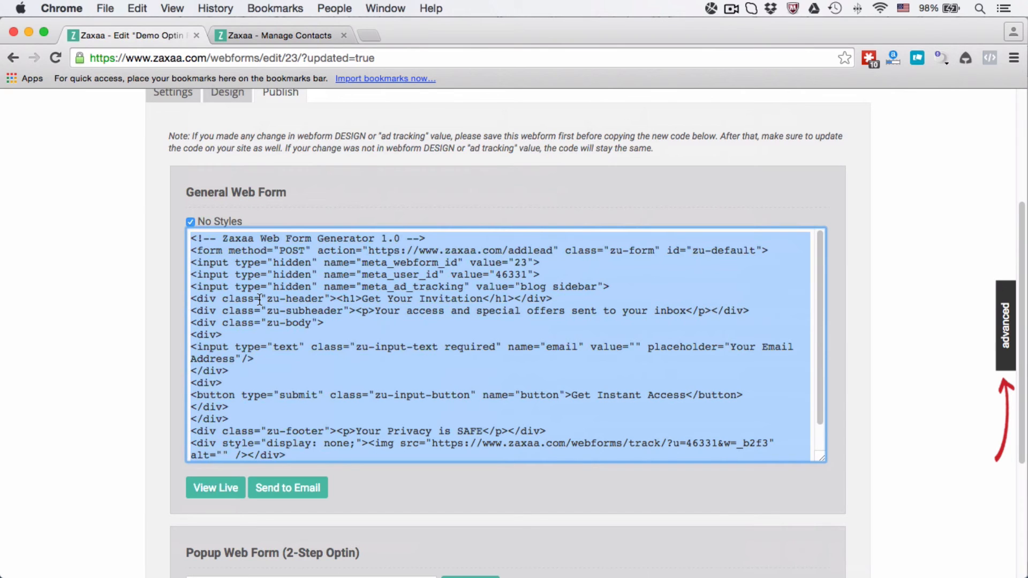
pyautogui.moveTo(215, 232)
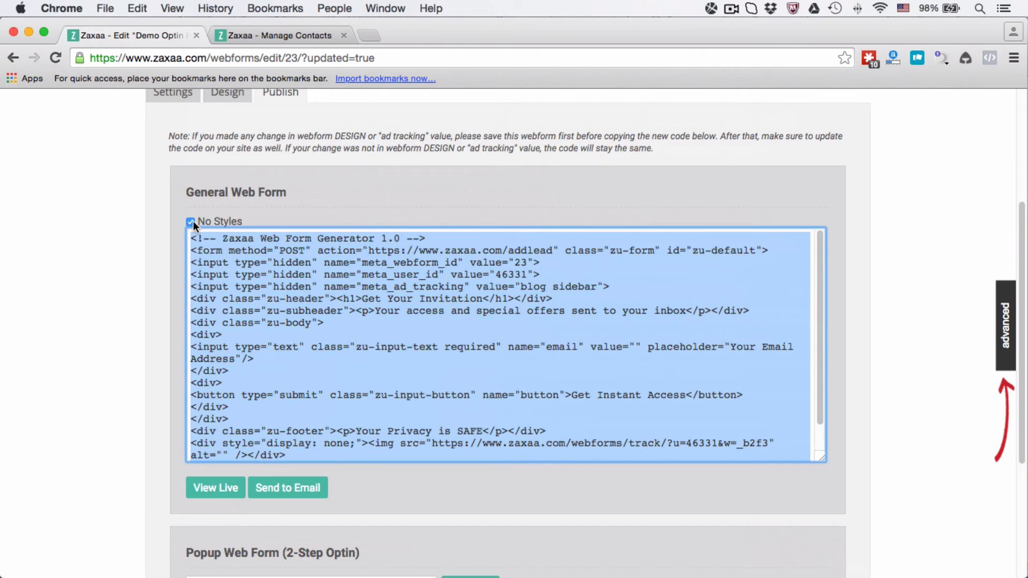
pyautogui.click(191, 222)
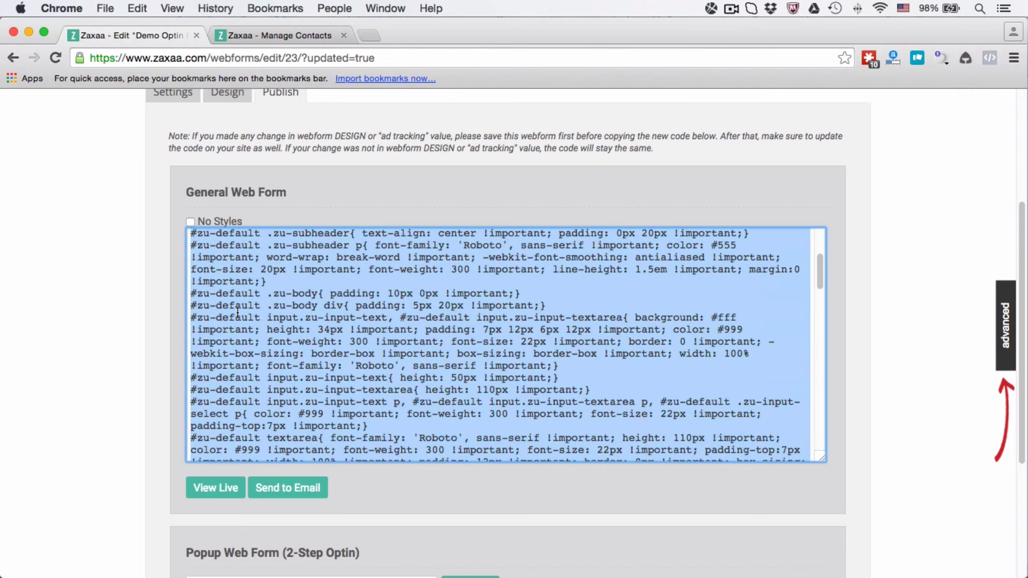
pyautogui.moveTo(318, 330)
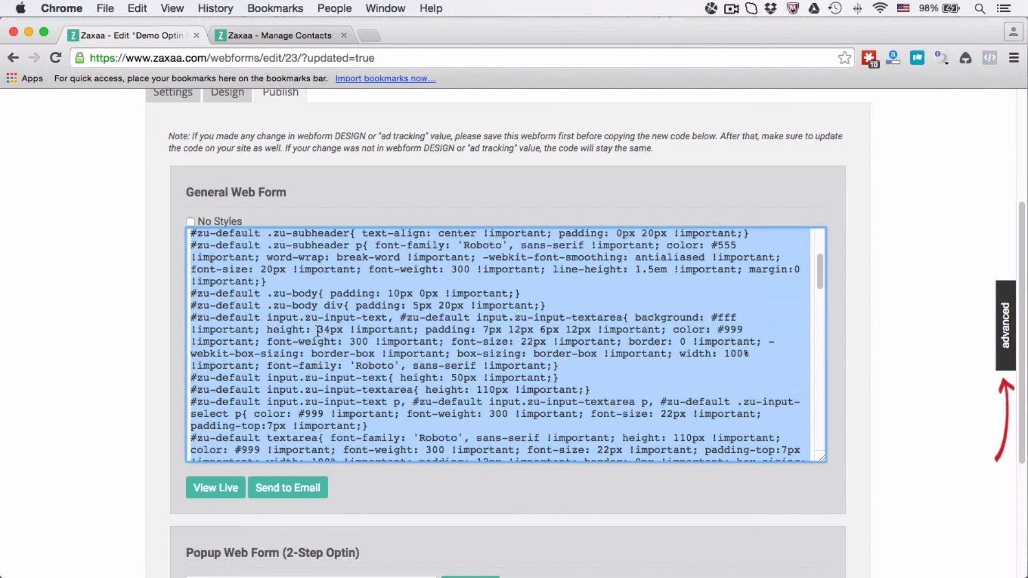
pyautogui.scroll(-3)
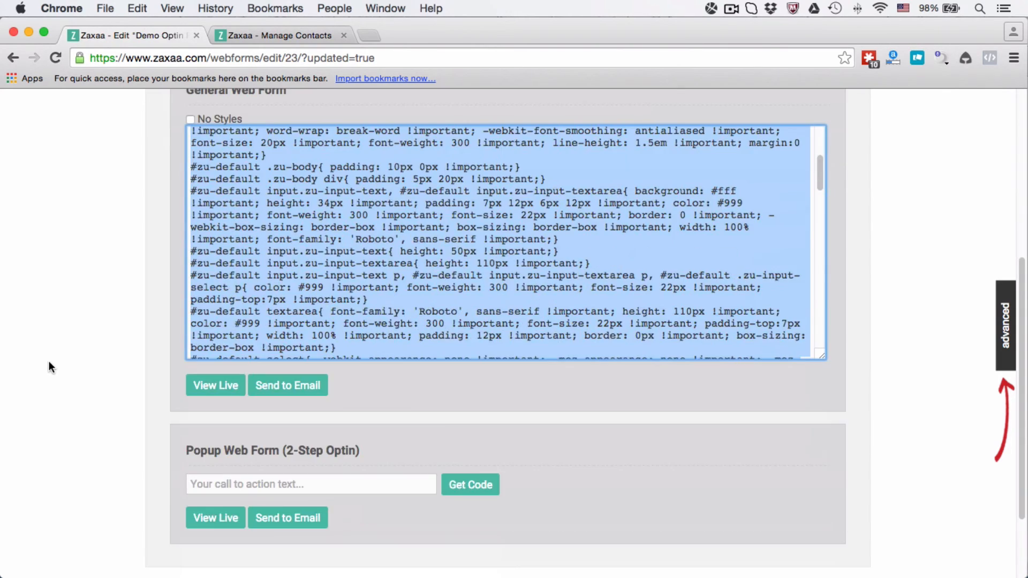
pyautogui.scroll(-3)
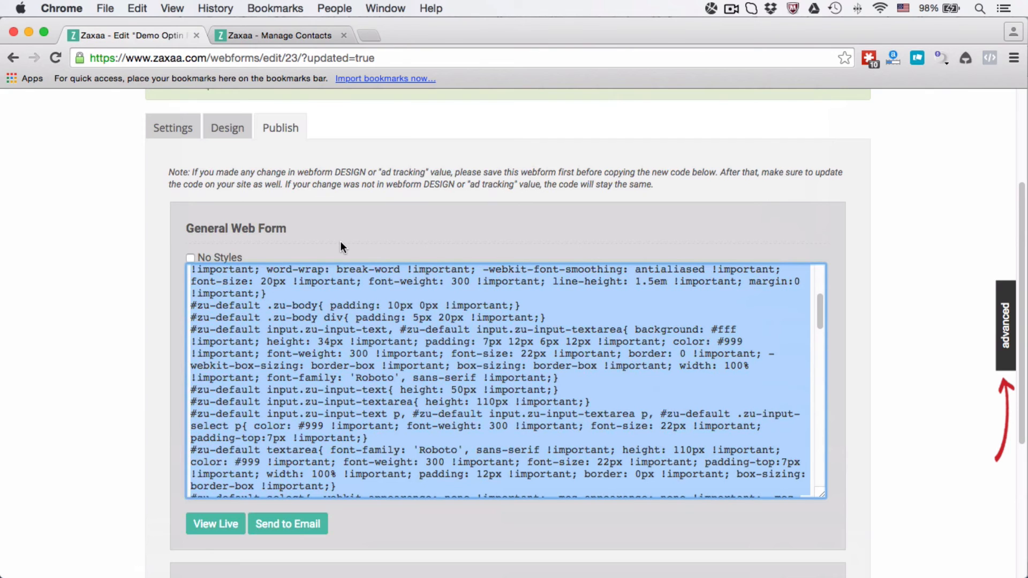
pyautogui.moveTo(311, 168)
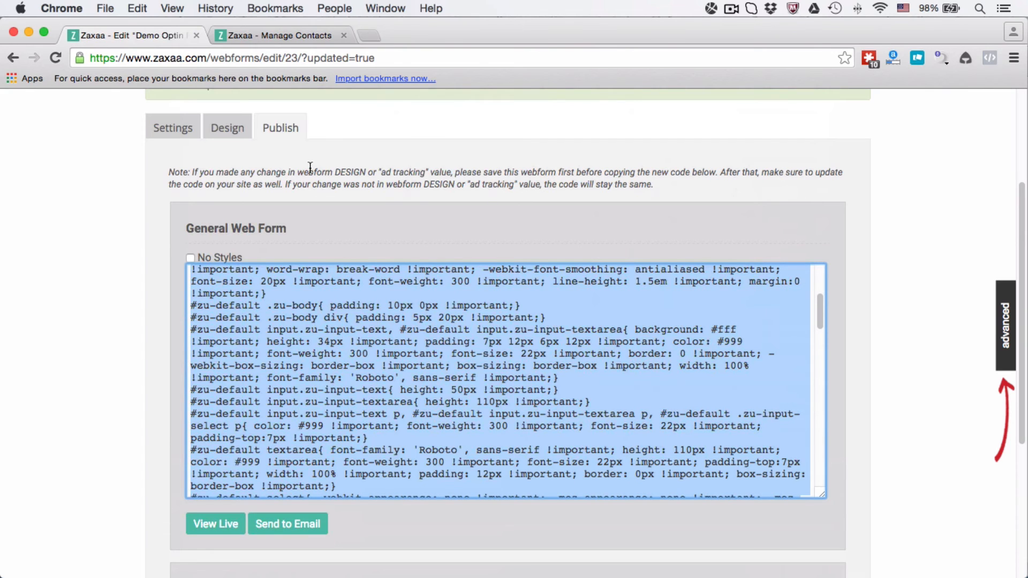
# - Return to the form's Settings and switch Double Opt-in to Yes
pyautogui.click(172, 128)
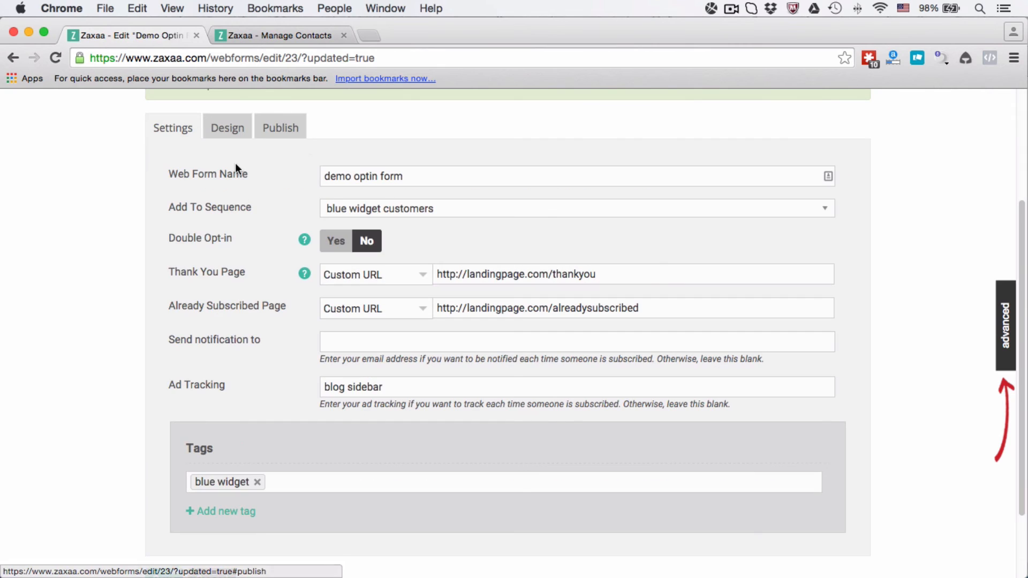
pyautogui.click(335, 241)
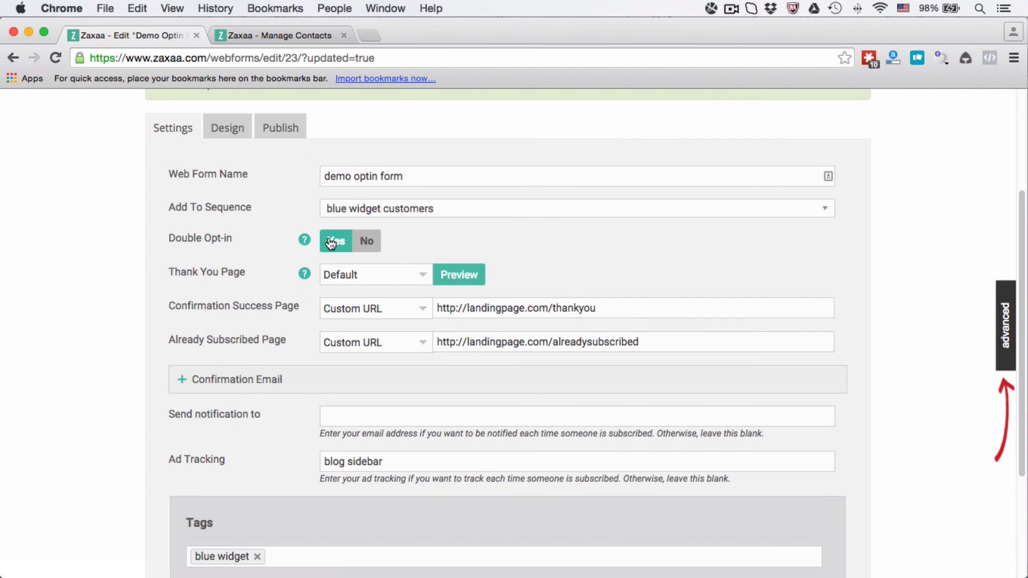
pyautogui.click(366, 241)
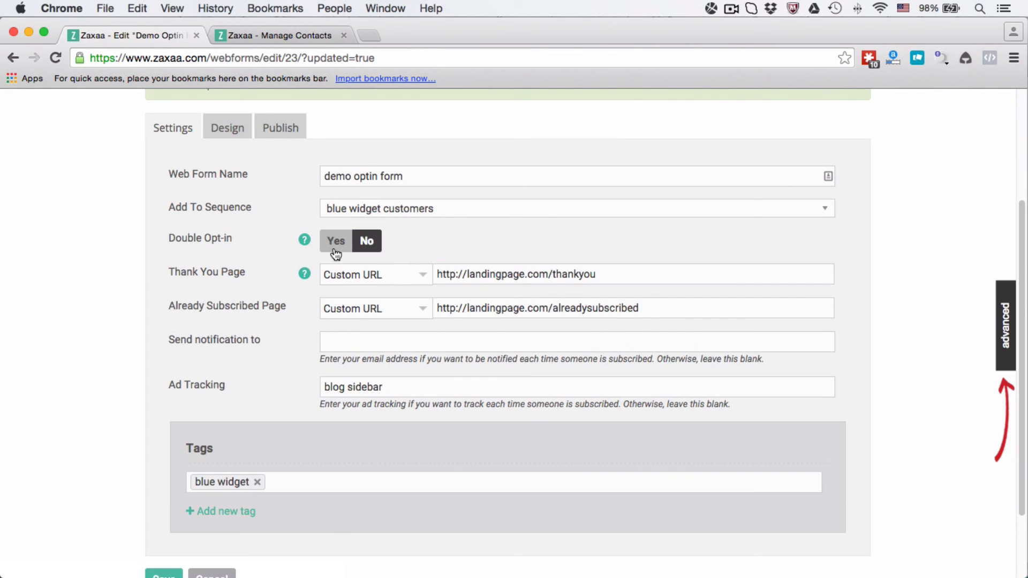
pyautogui.click(335, 241)
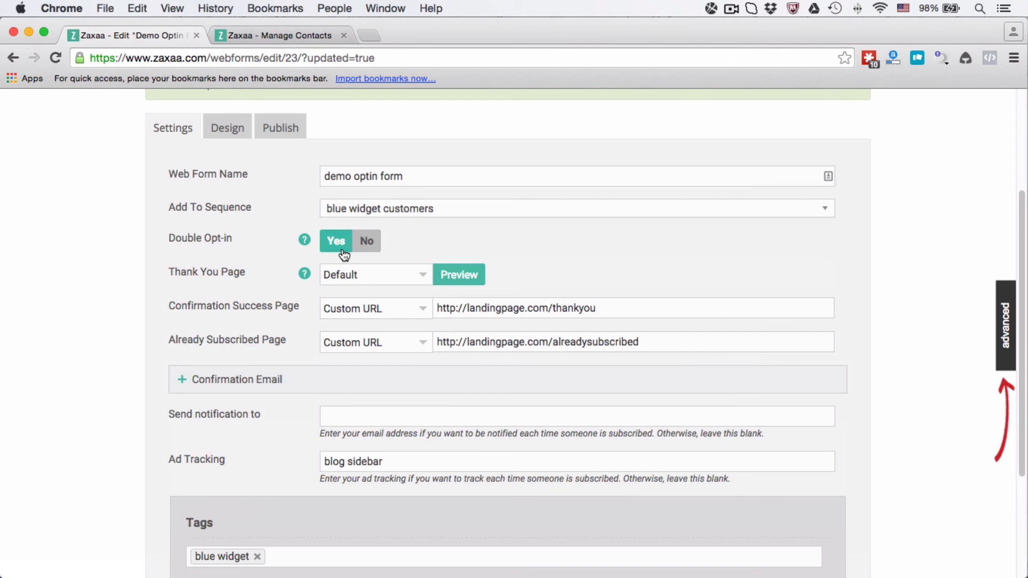
pyautogui.moveTo(249, 275)
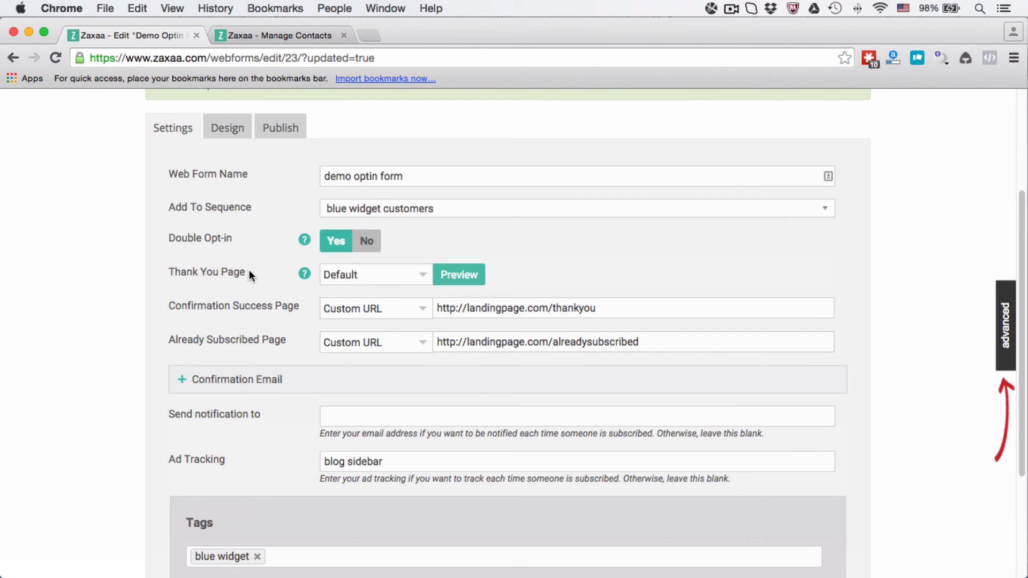
pyautogui.moveTo(303, 274)
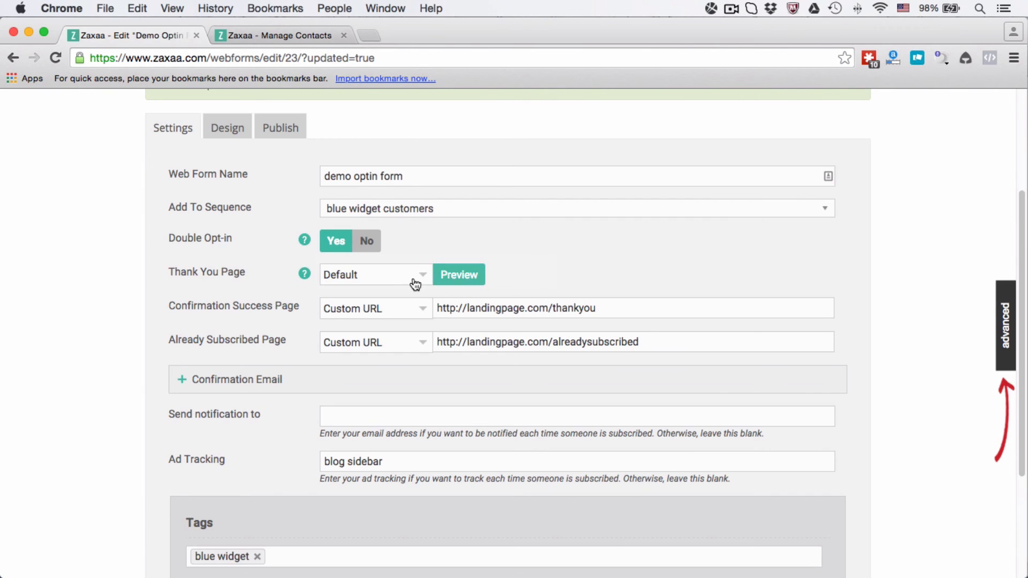
# - Preview the default thank-you page and keep Thank You Page set to Default
pyautogui.click(459, 274)
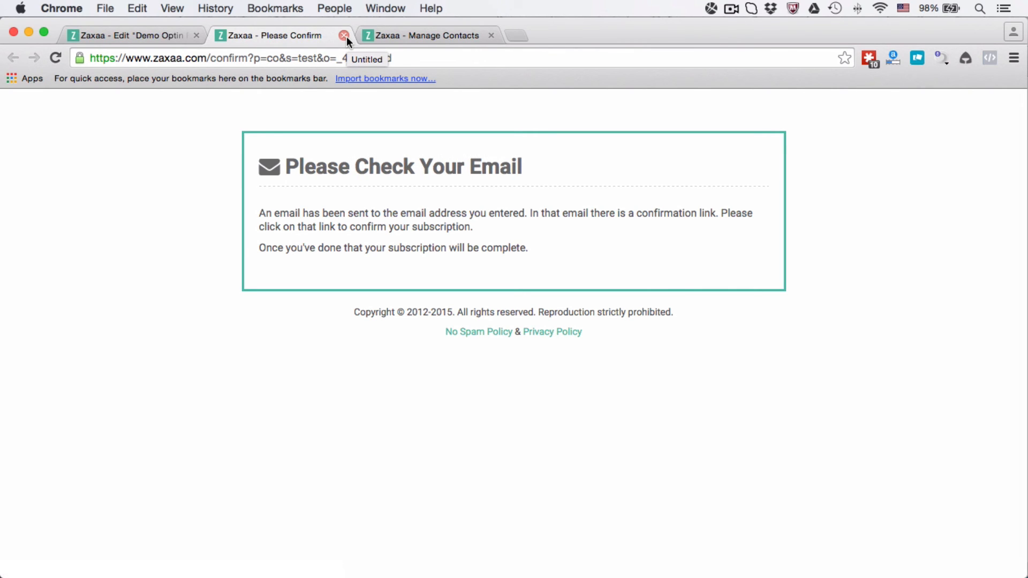
pyautogui.click(344, 35)
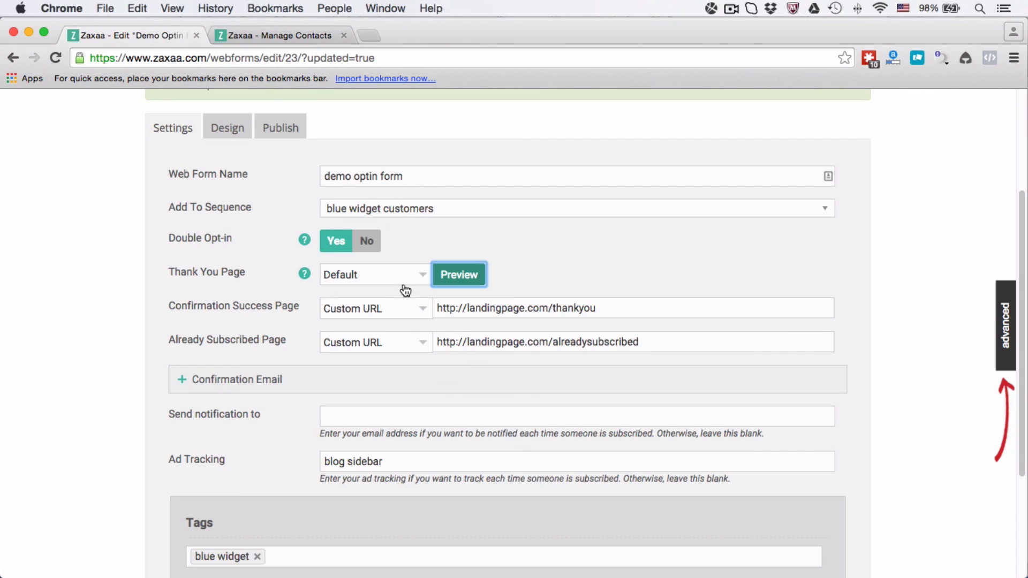
pyautogui.click(373, 274)
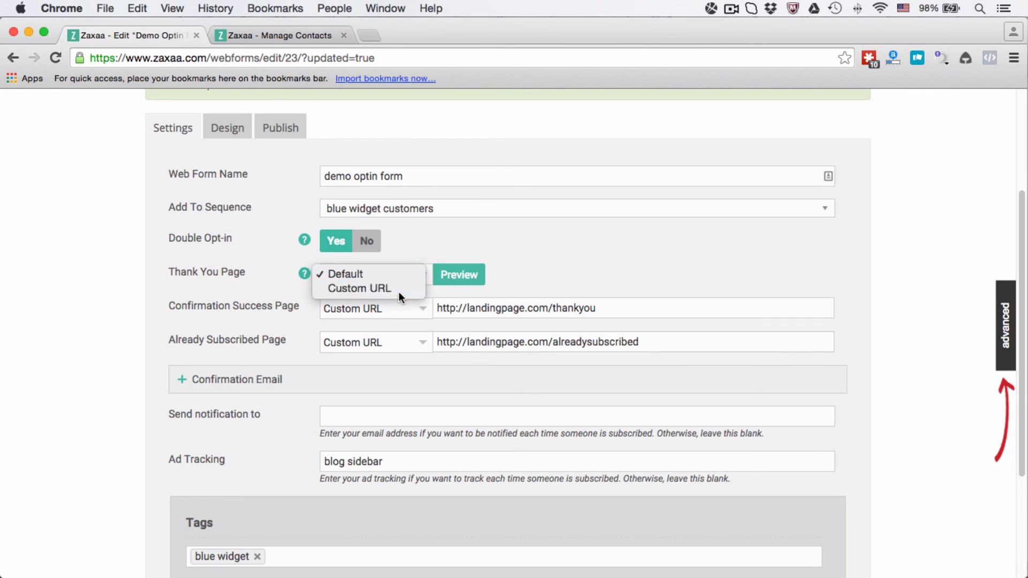
pyautogui.click(360, 288)
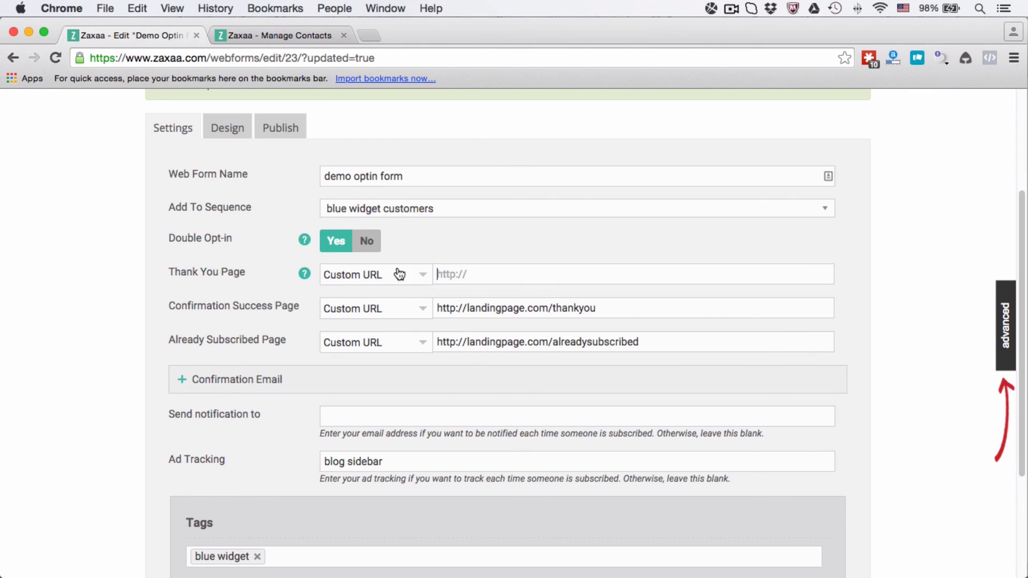
pyautogui.click(374, 274)
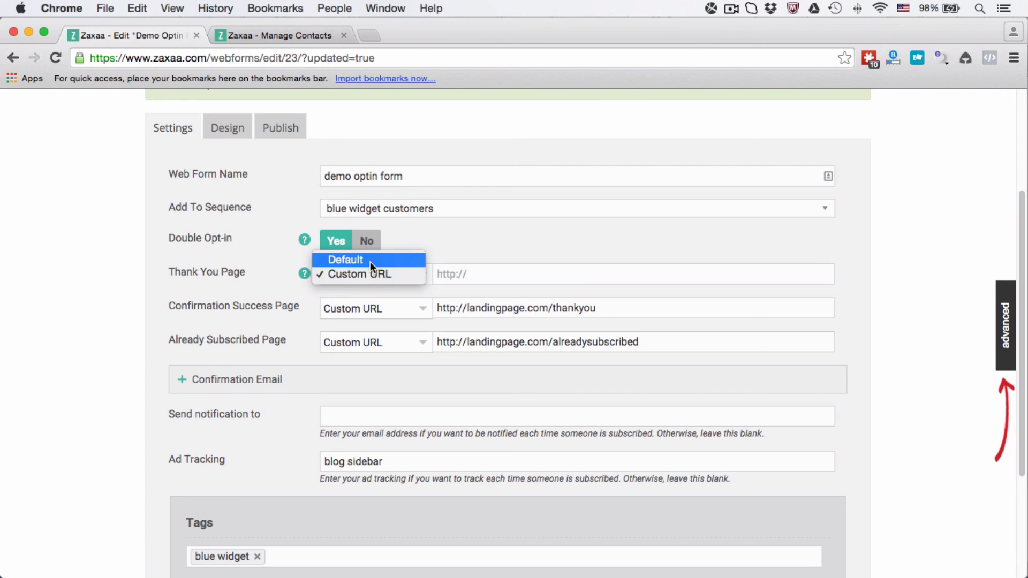
pyautogui.click(345, 259)
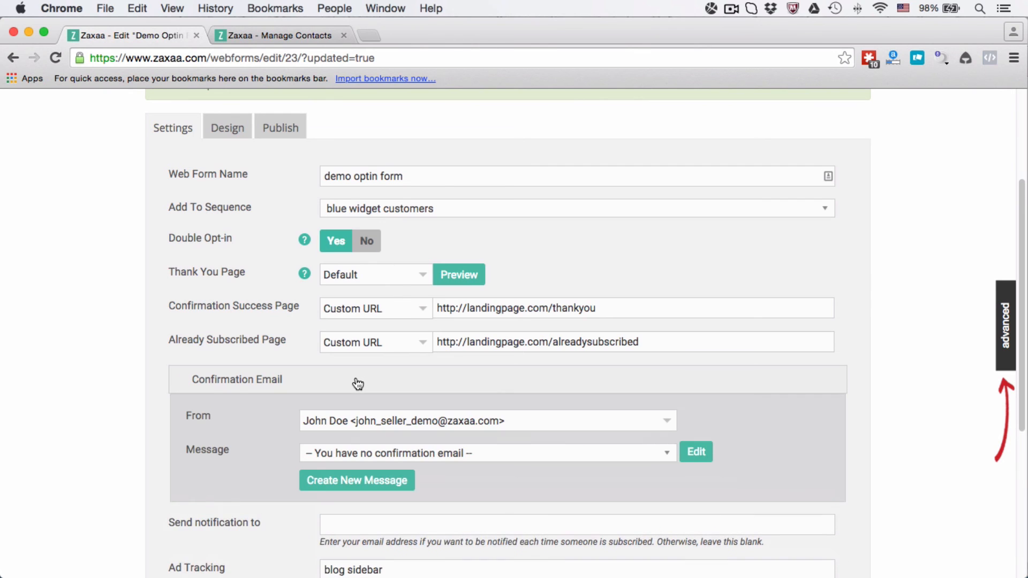
# - Expand the Confirmation Email section showing its sender and empty message list
pyautogui.click(235, 379)
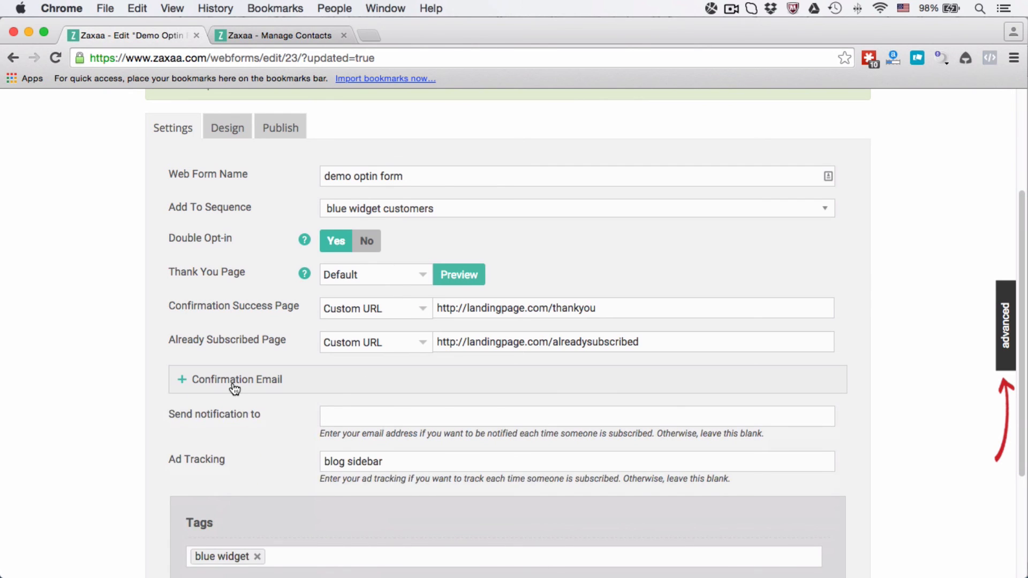
pyautogui.click(235, 379)
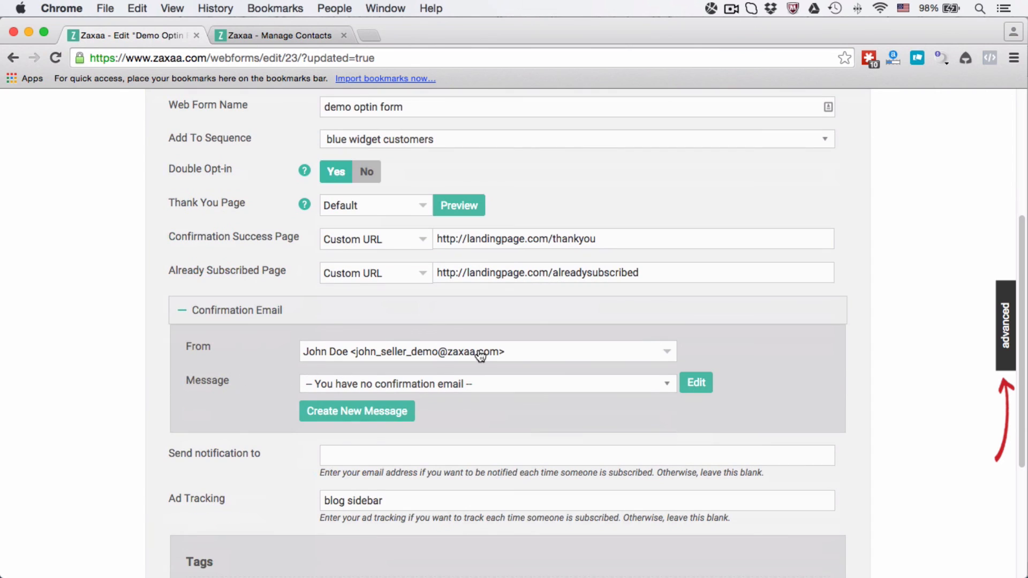
pyautogui.click(486, 351)
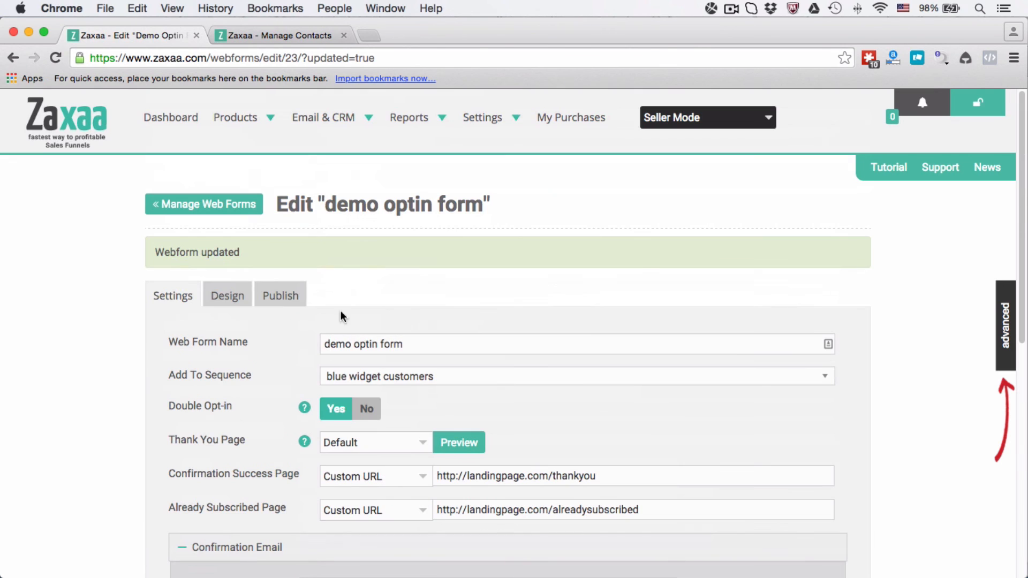
pyautogui.click(322, 118)
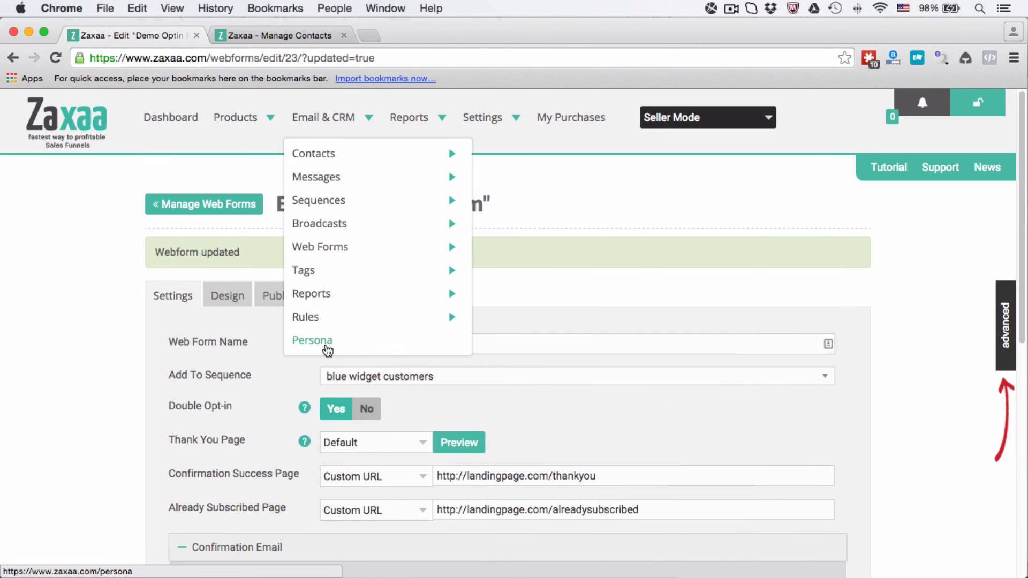
pyautogui.scroll(-3)
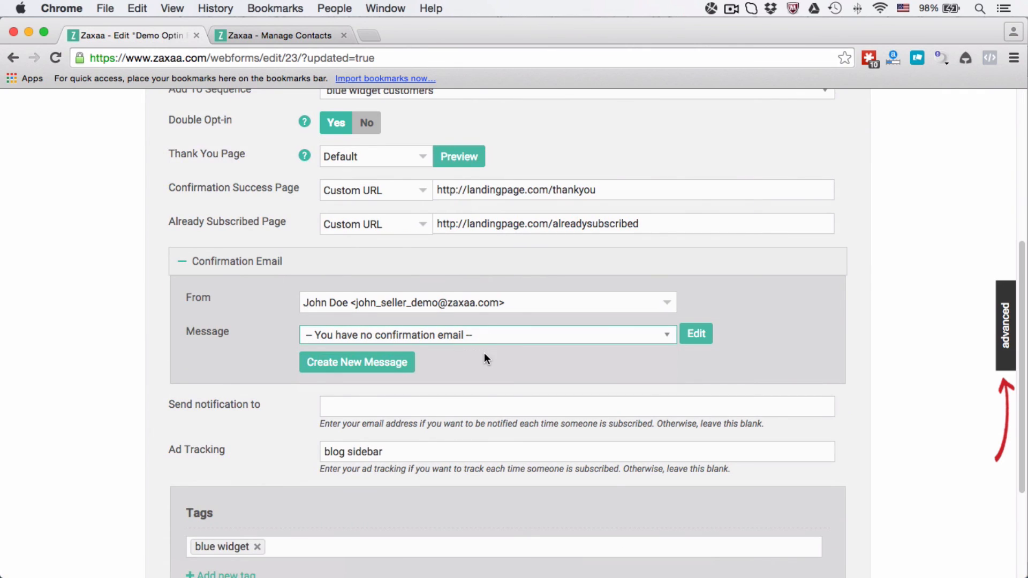
# - Create a message named 'confirmation email' as the form's confirmation email and begin editing it
pyautogui.click(355, 361)
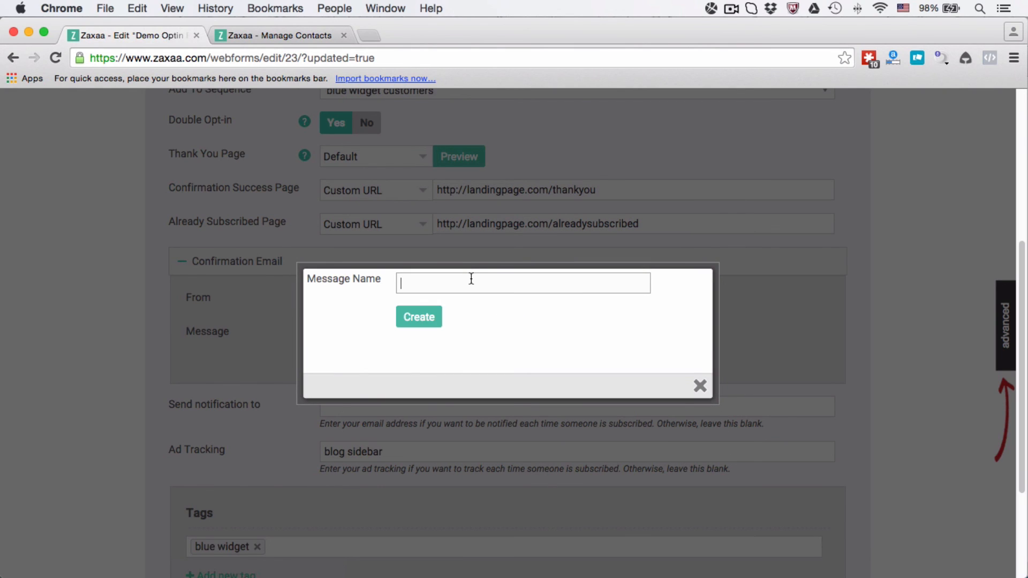
pyautogui.write('confirmation email')
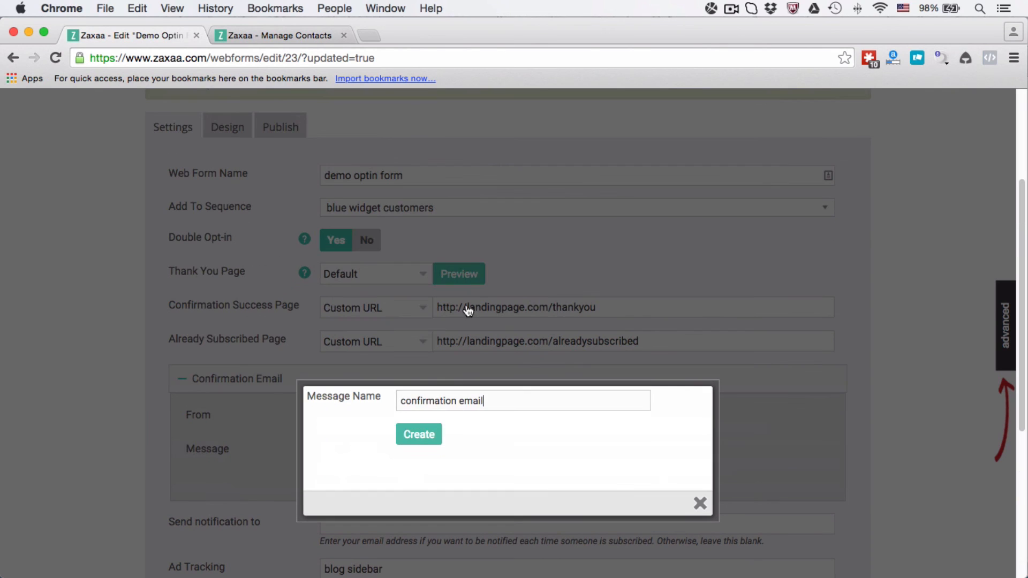
pyautogui.click(419, 433)
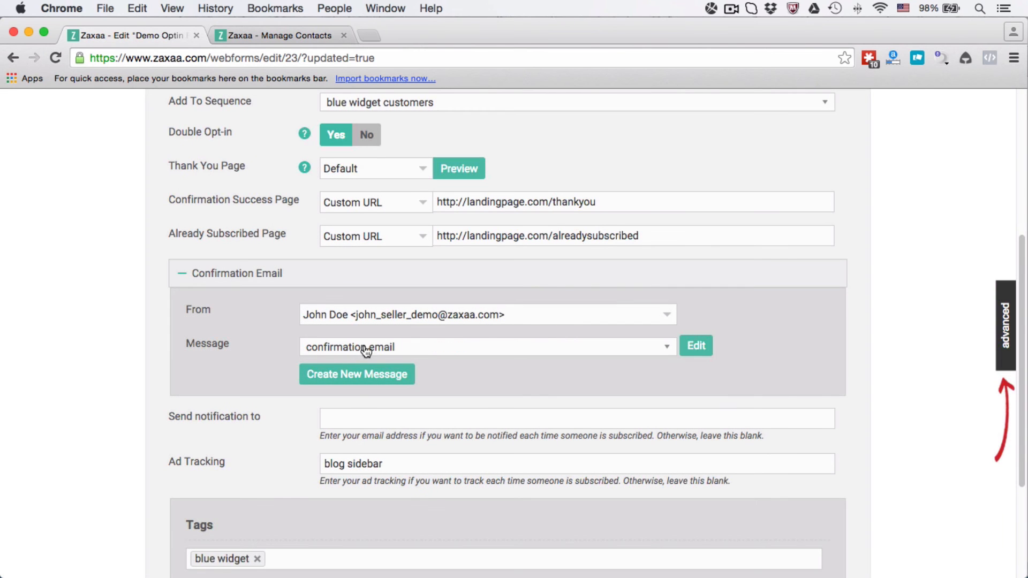
pyautogui.click(694, 346)
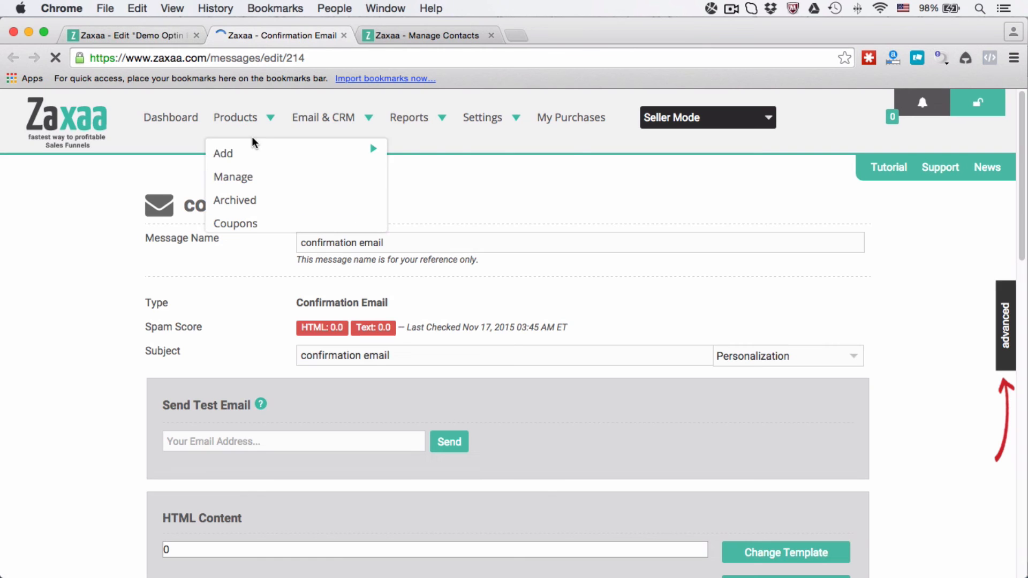
pyautogui.scroll(-3)
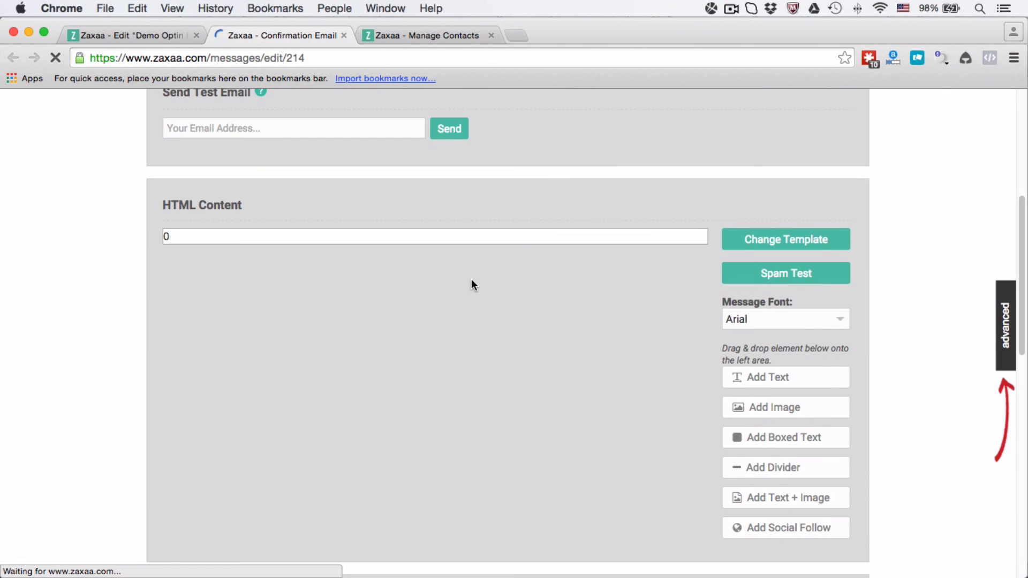